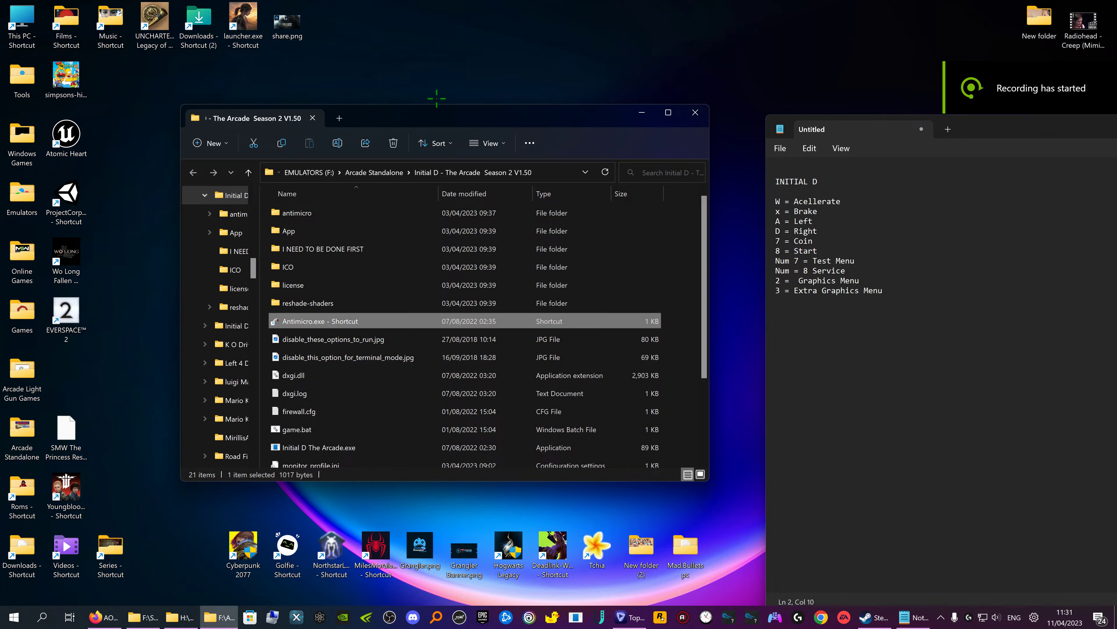
mouse_move(472, 101)
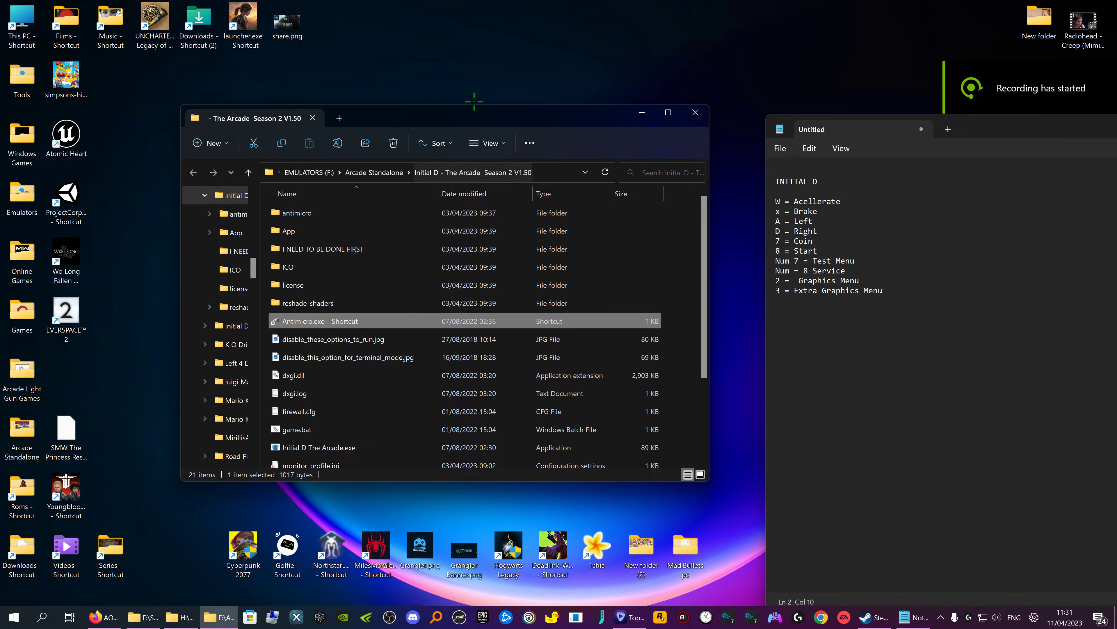
Step: Launch AntiMicro from its shortcut and remove the loaded Initial D The Arcade profile
left_click(628, 617)
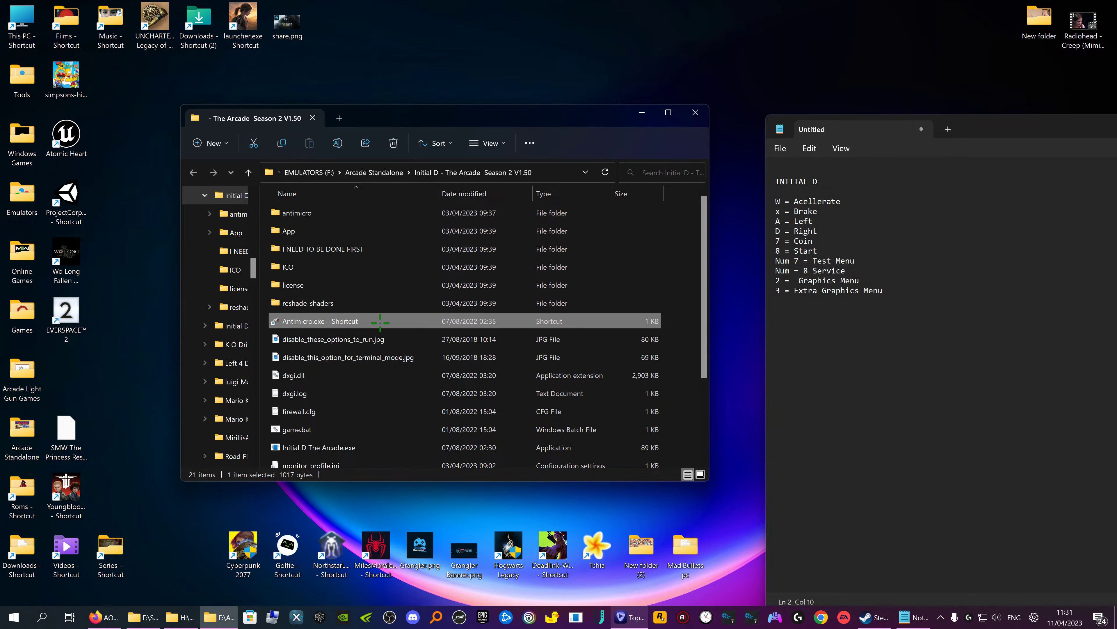
mouse_move(318, 320)
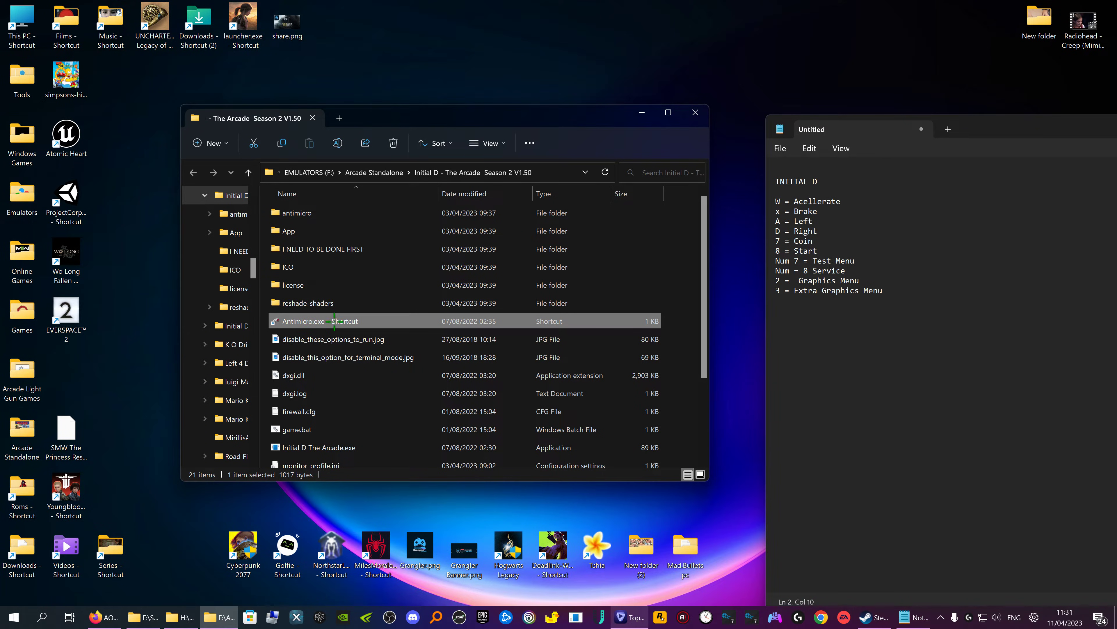
mouse_move(341, 321)
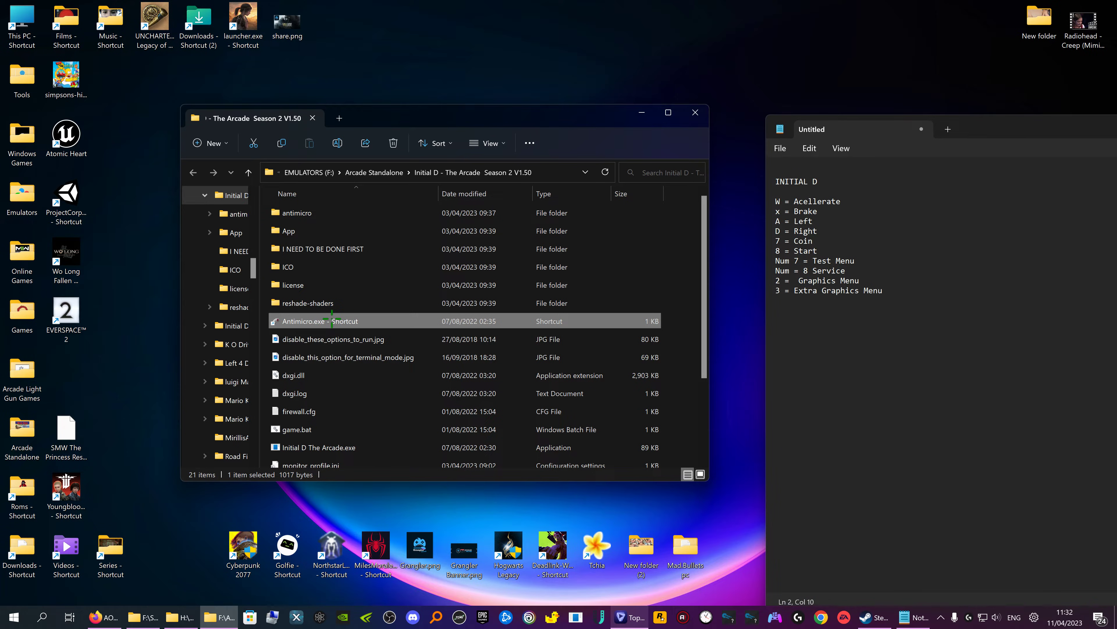
double_click(319, 320)
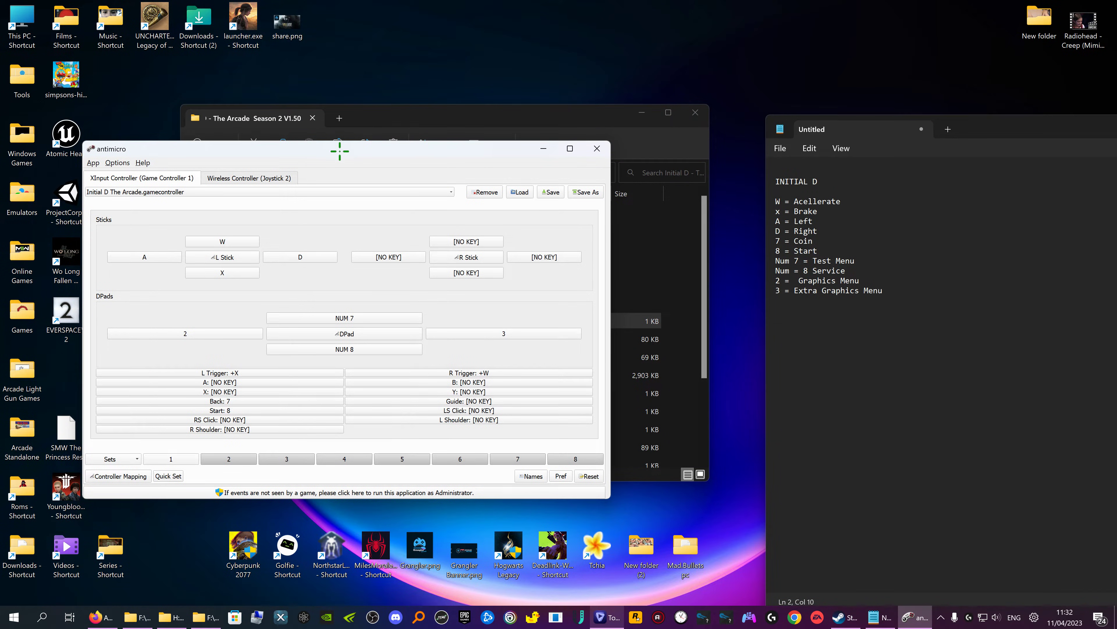
left_click_drag(339, 148, 391, 193)
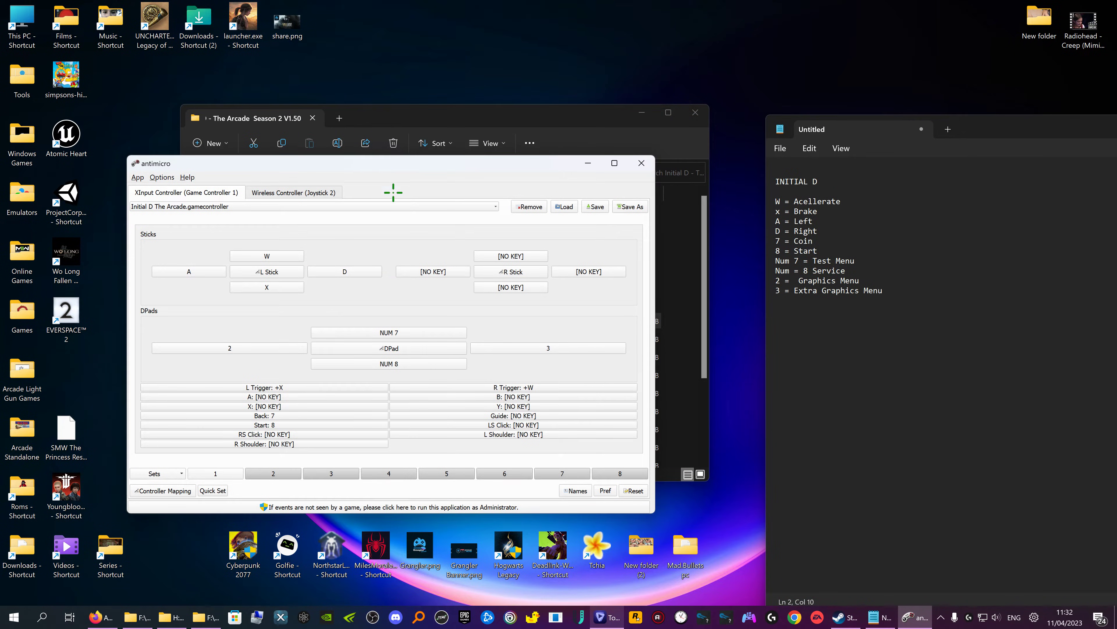
mouse_move(547, 269)
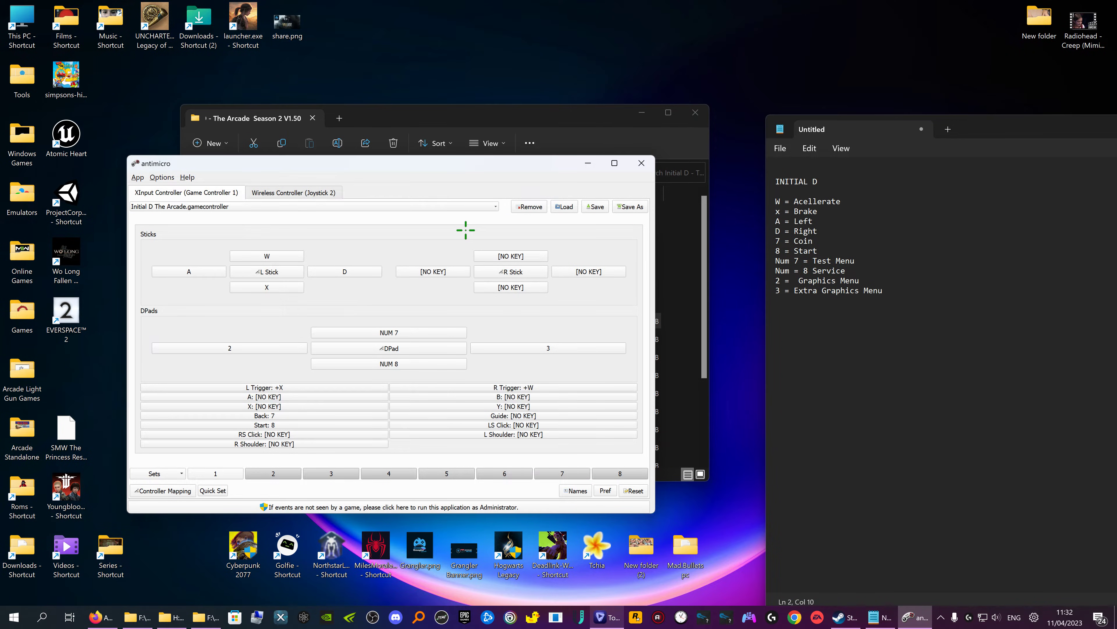
mouse_move(240, 468)
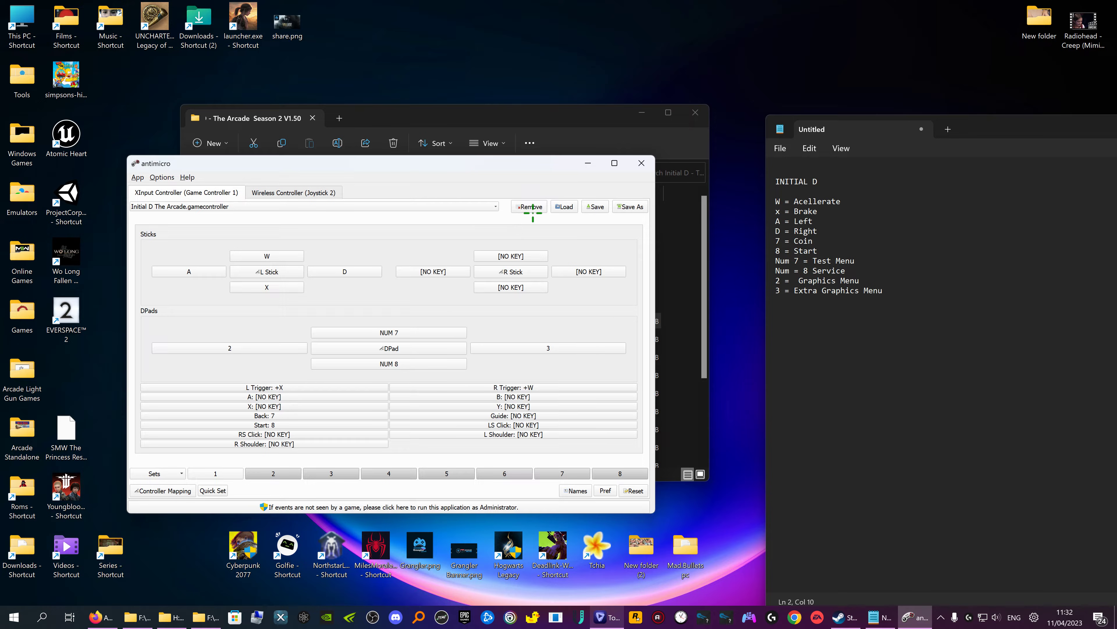
left_click(529, 206)
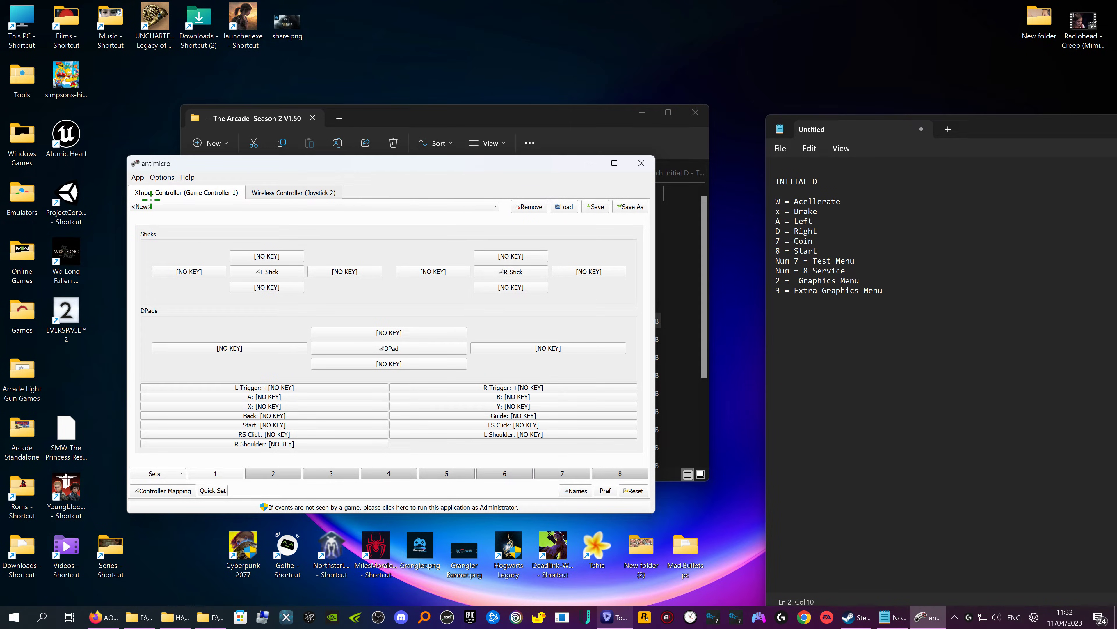
left_click(314, 207)
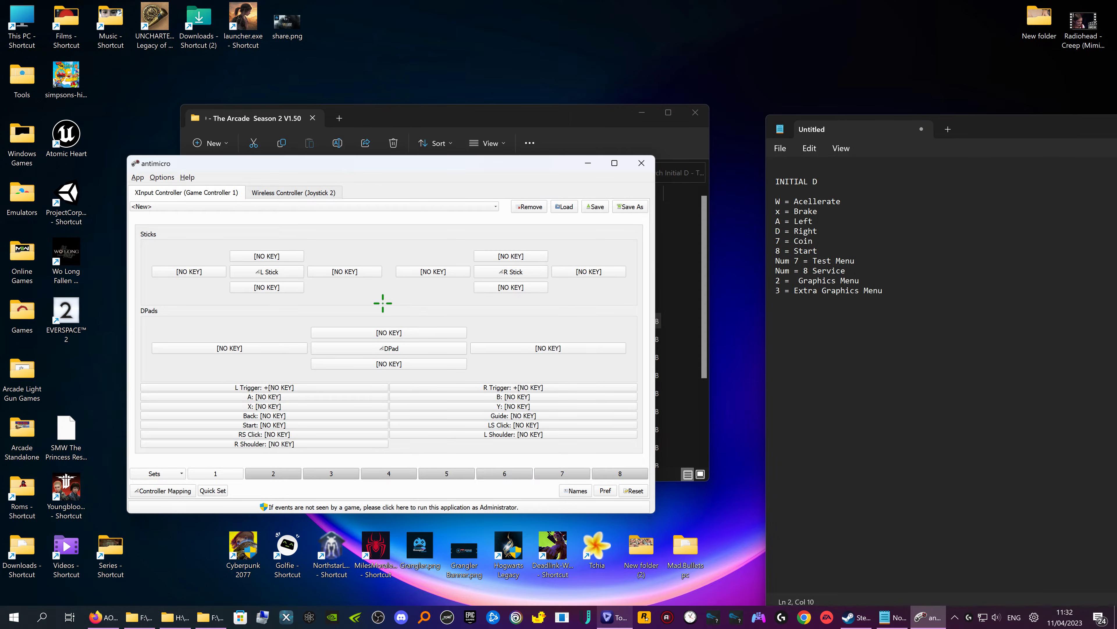
left_click(266, 272)
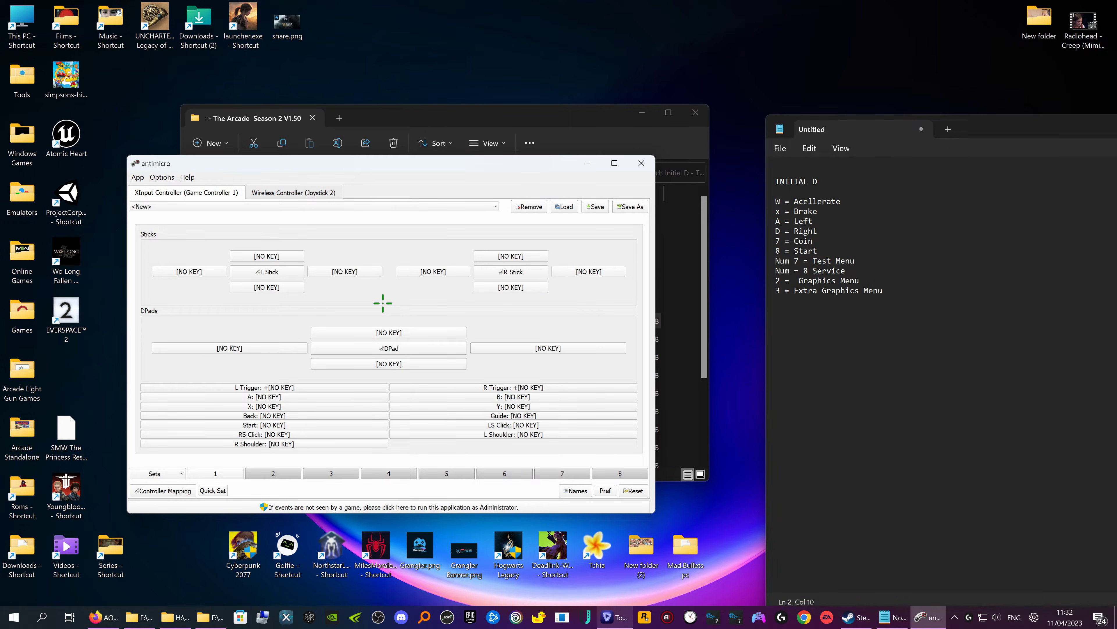
left_click(266, 270)
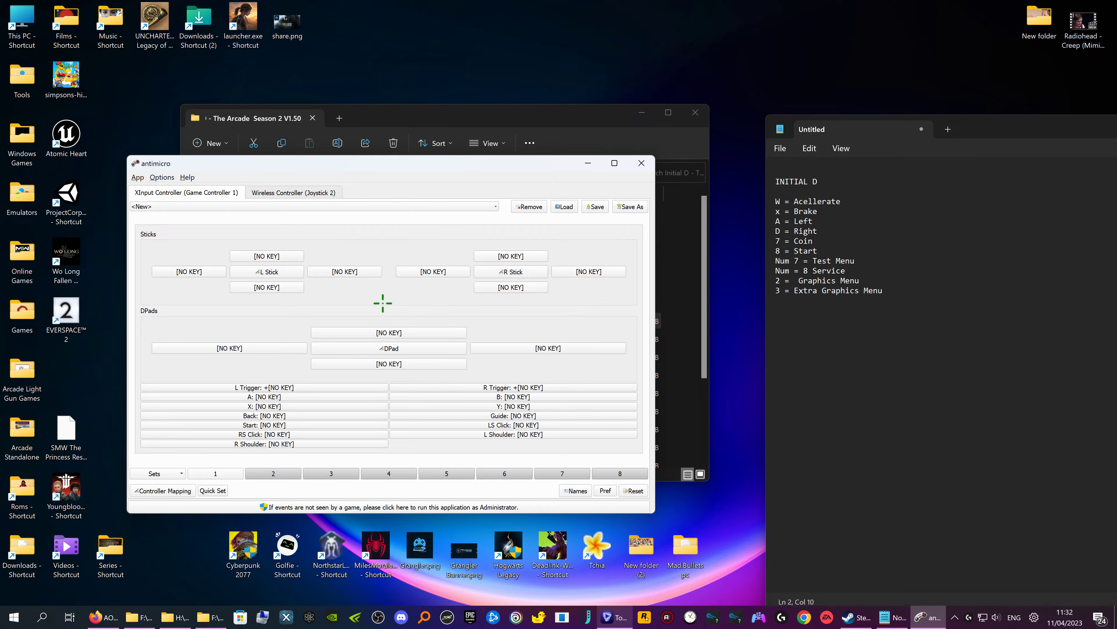
left_click(264, 434)
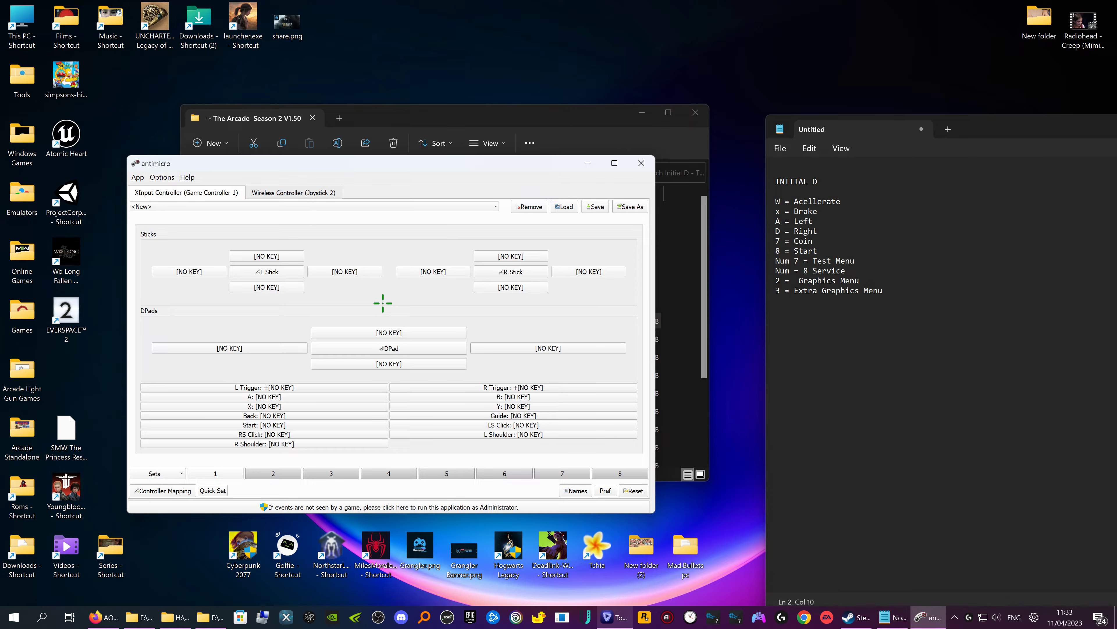
mouse_move(381, 108)
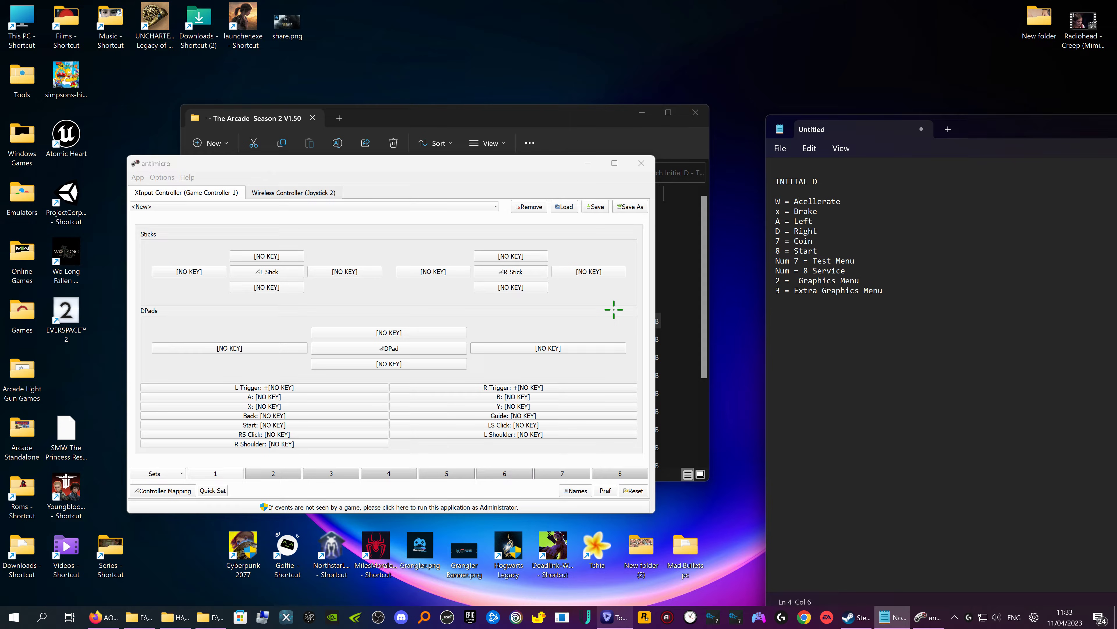
left_click(513, 387)
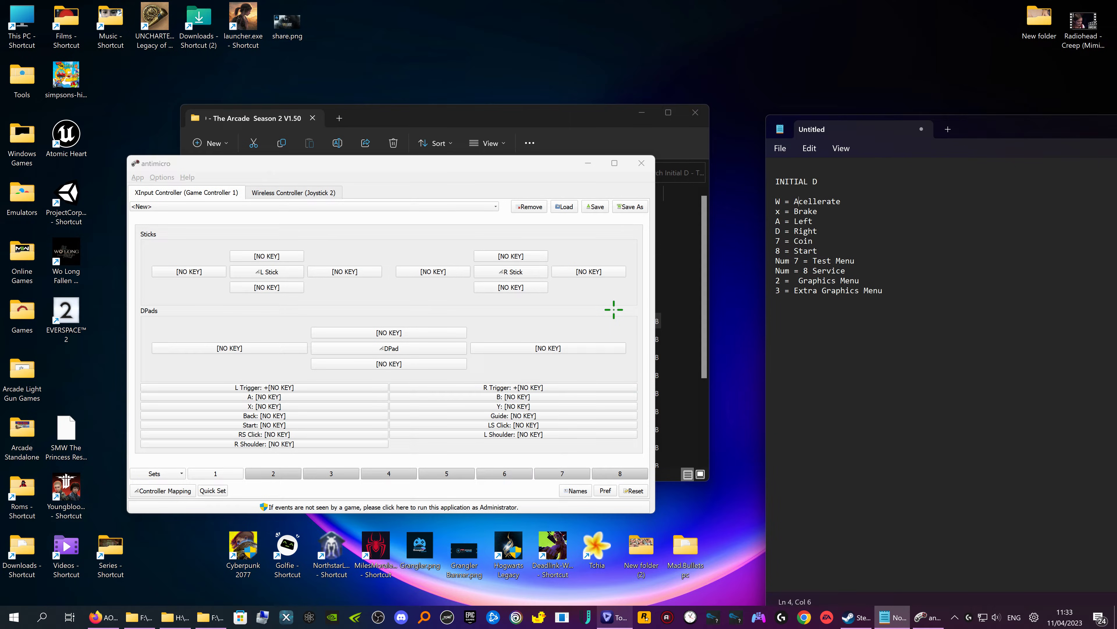
mouse_move(524, 387)
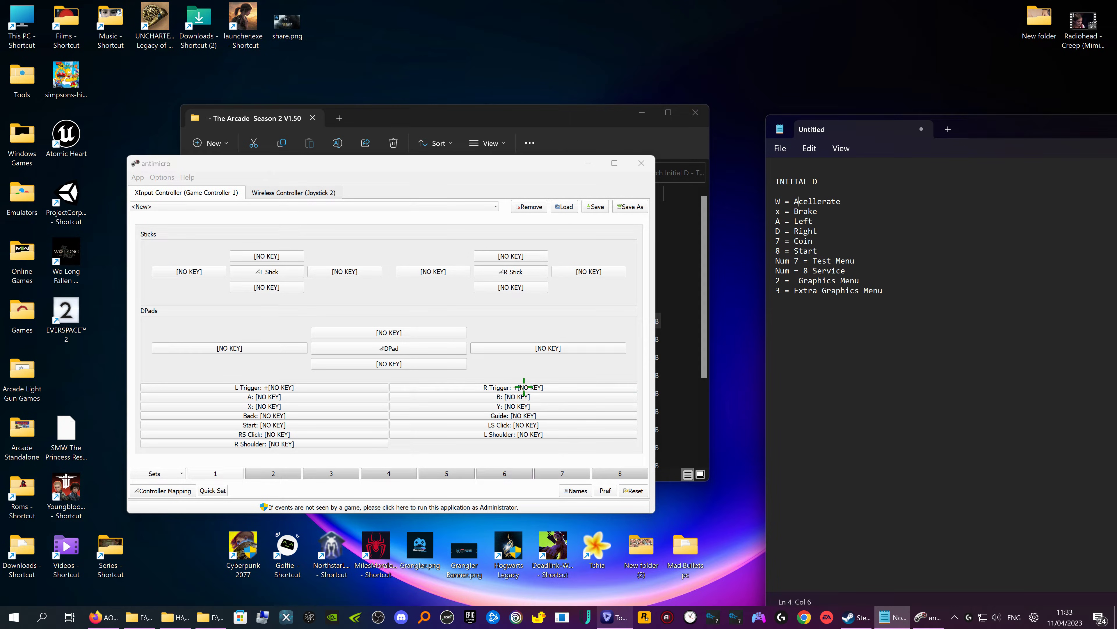
Step: Assign W to the right trigger for accelerating and X to the left trigger for braking
left_click(523, 387)
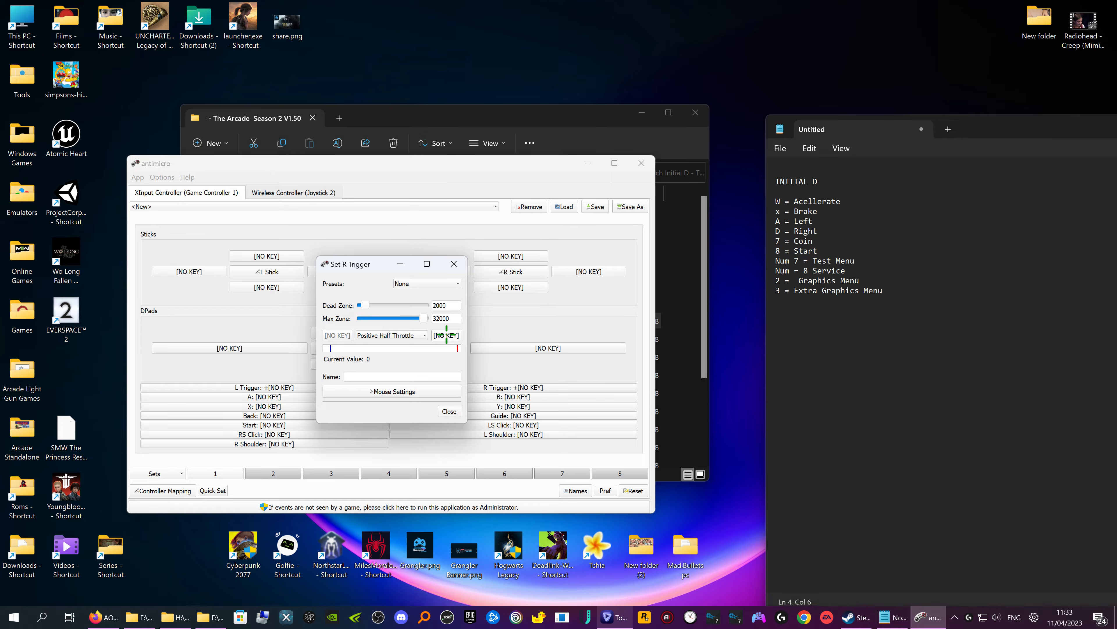
left_click(445, 335)
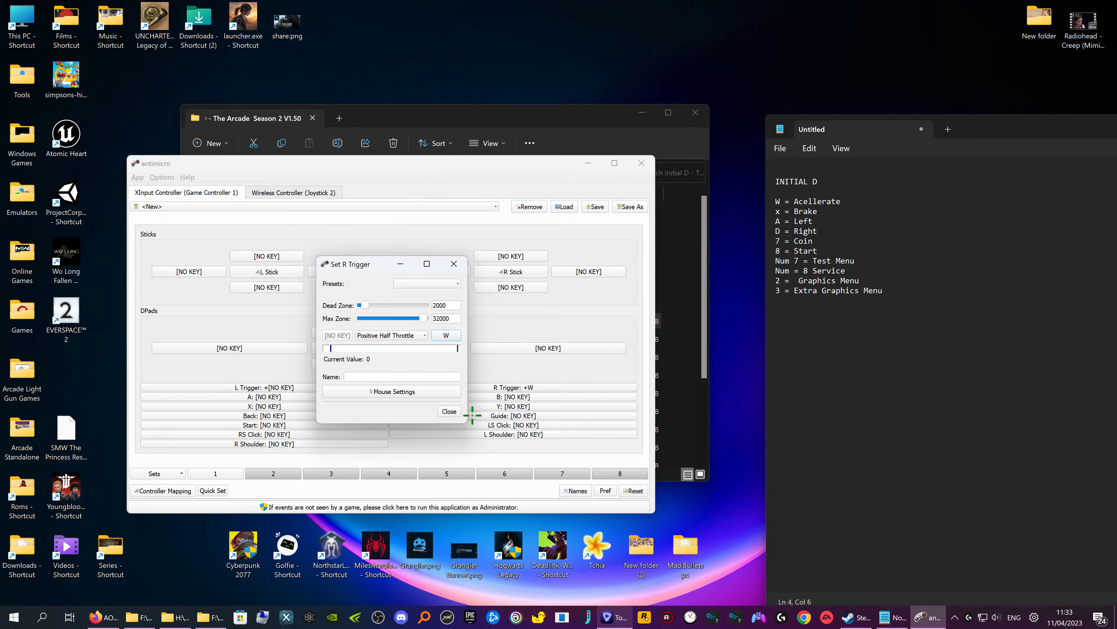
left_click(449, 411)
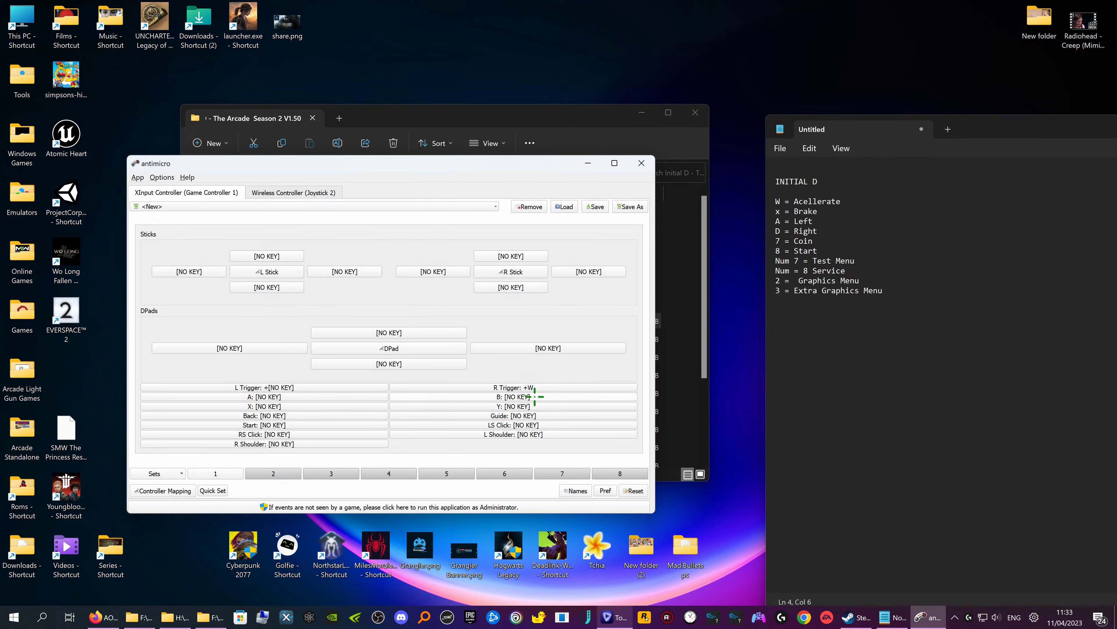
mouse_move(510, 387)
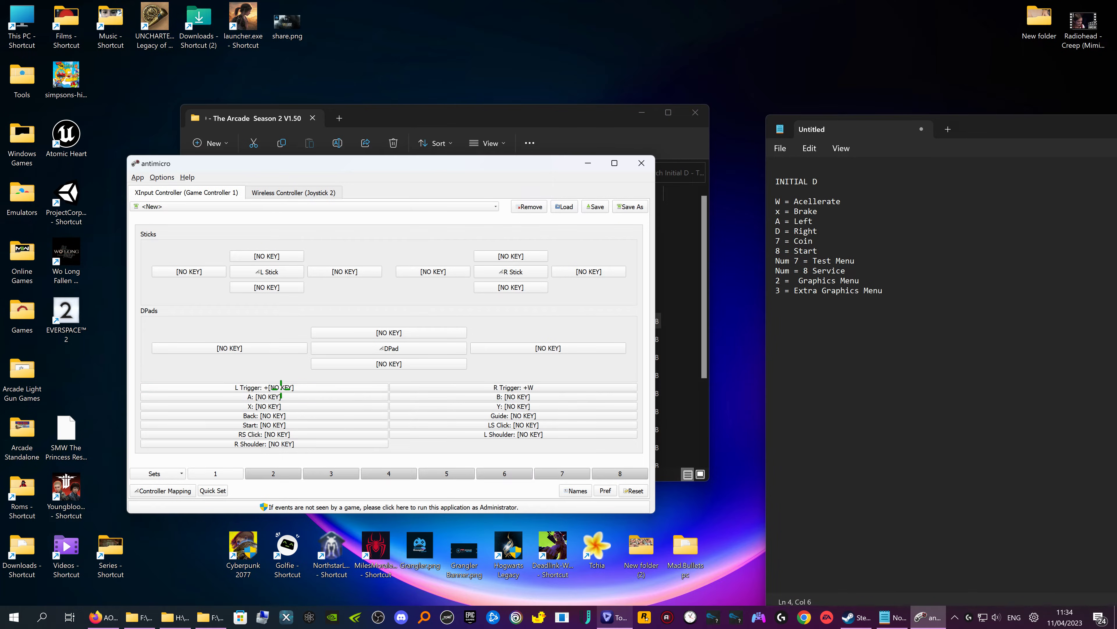
left_click(278, 387)
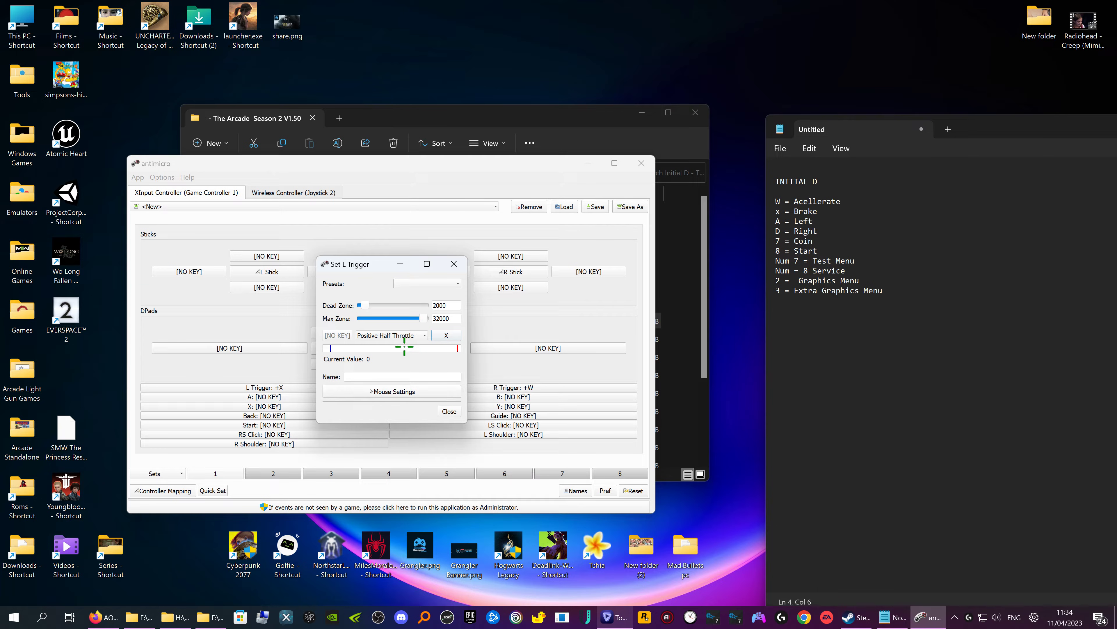
left_click(449, 411)
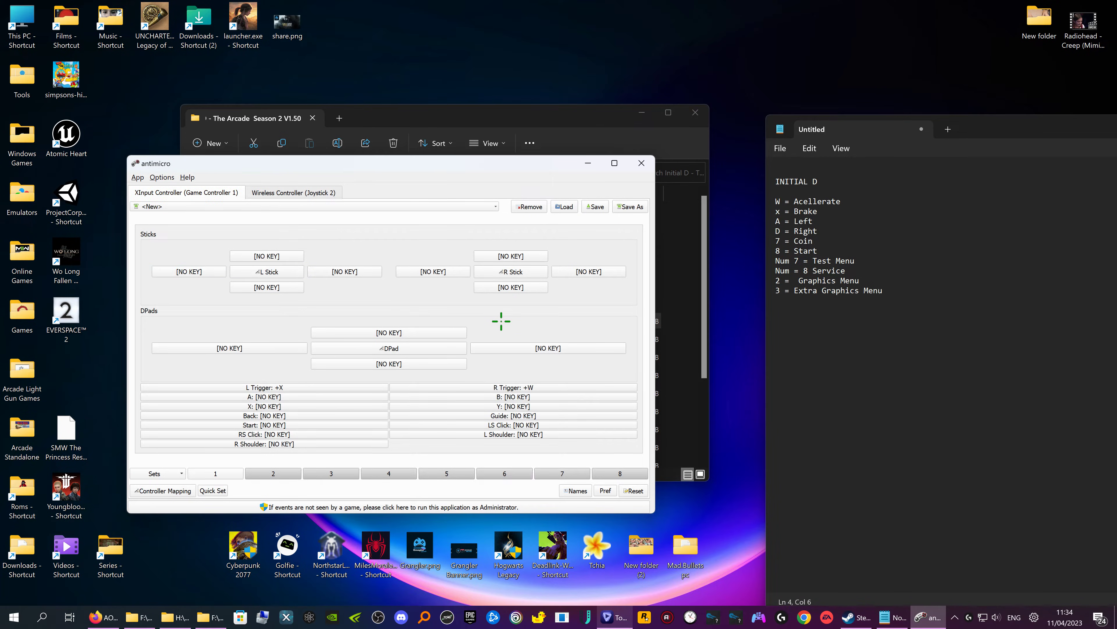
mouse_move(189, 271)
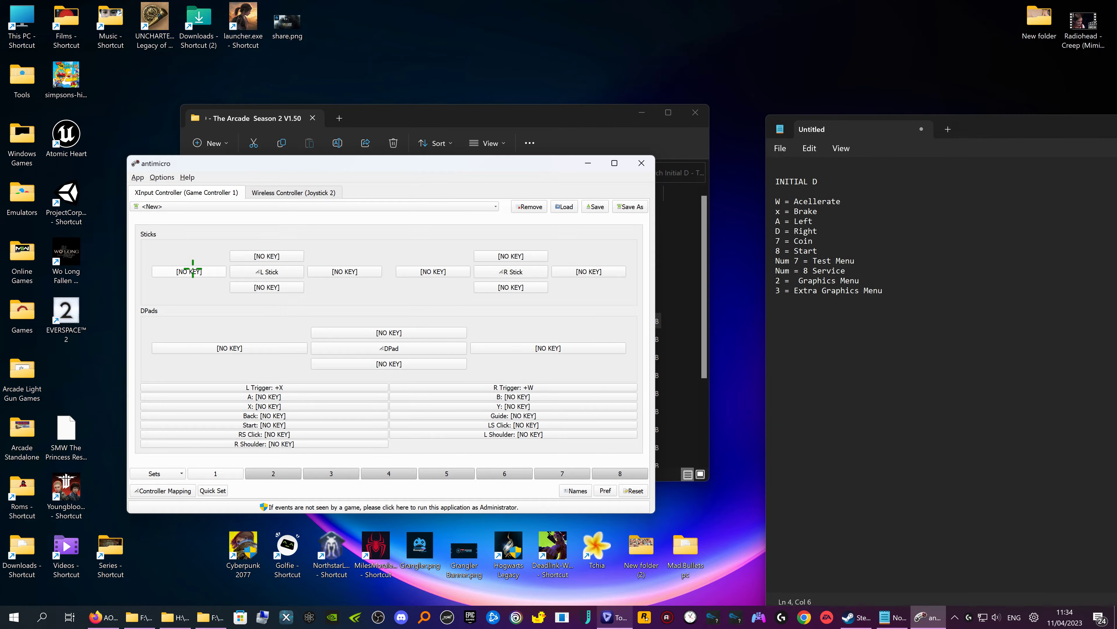
Step: Assign A to left-stick left and D to left-stick right for steering
left_click(188, 271)
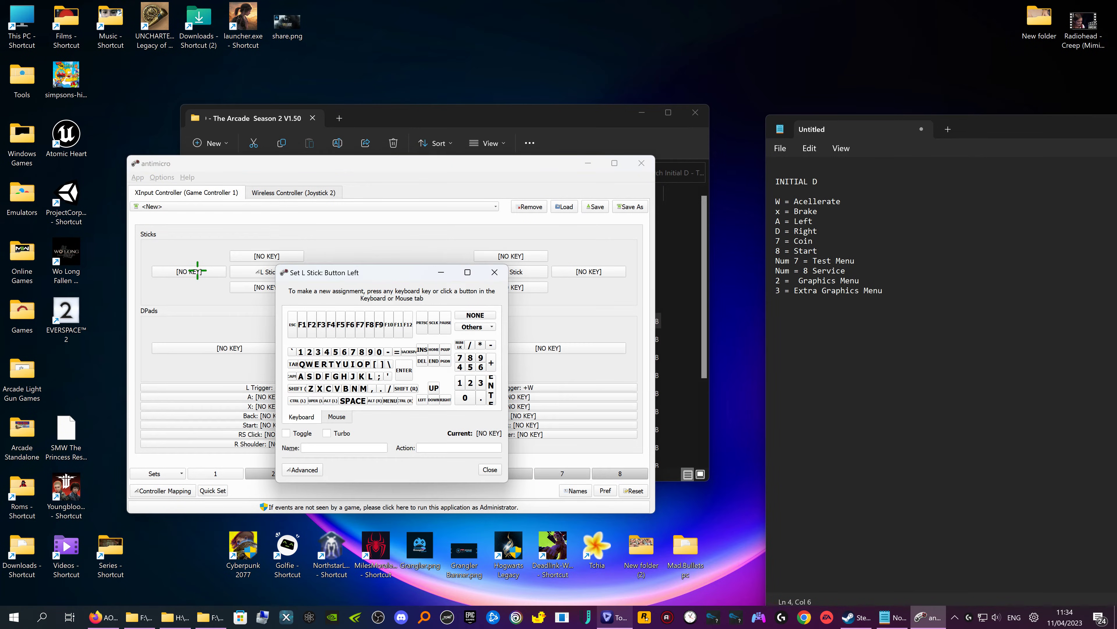
left_click(490, 469)
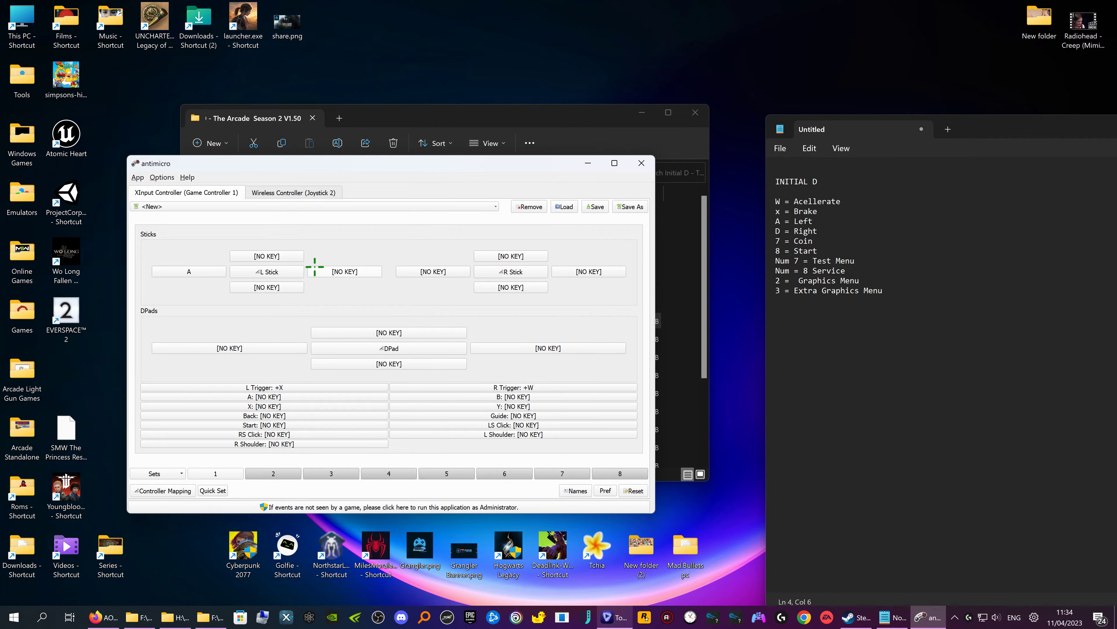
left_click(266, 272)
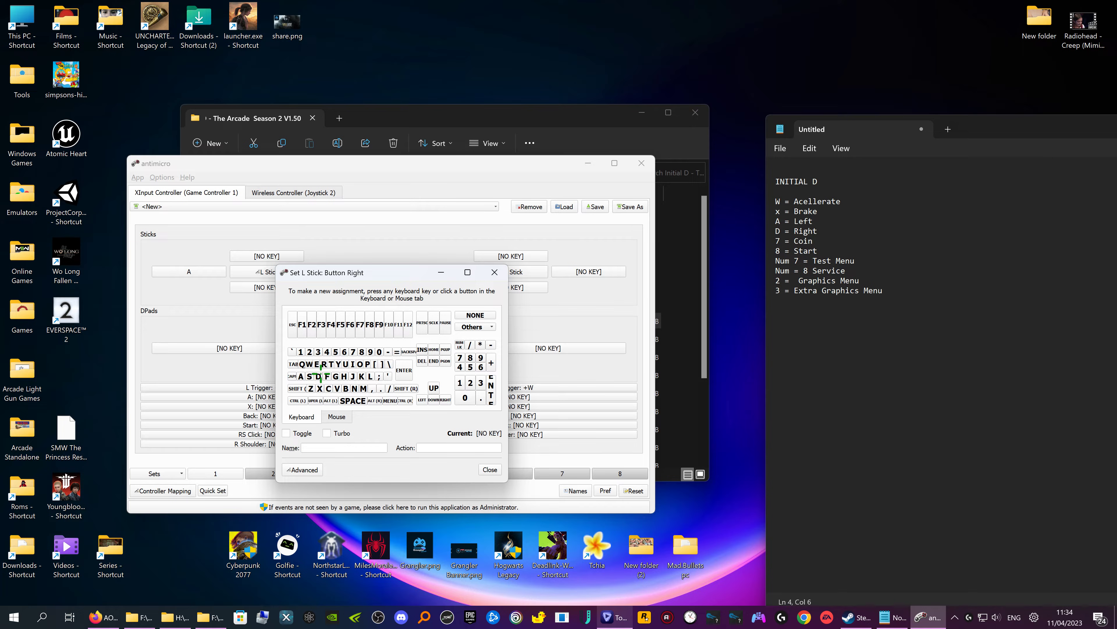
left_click(490, 470)
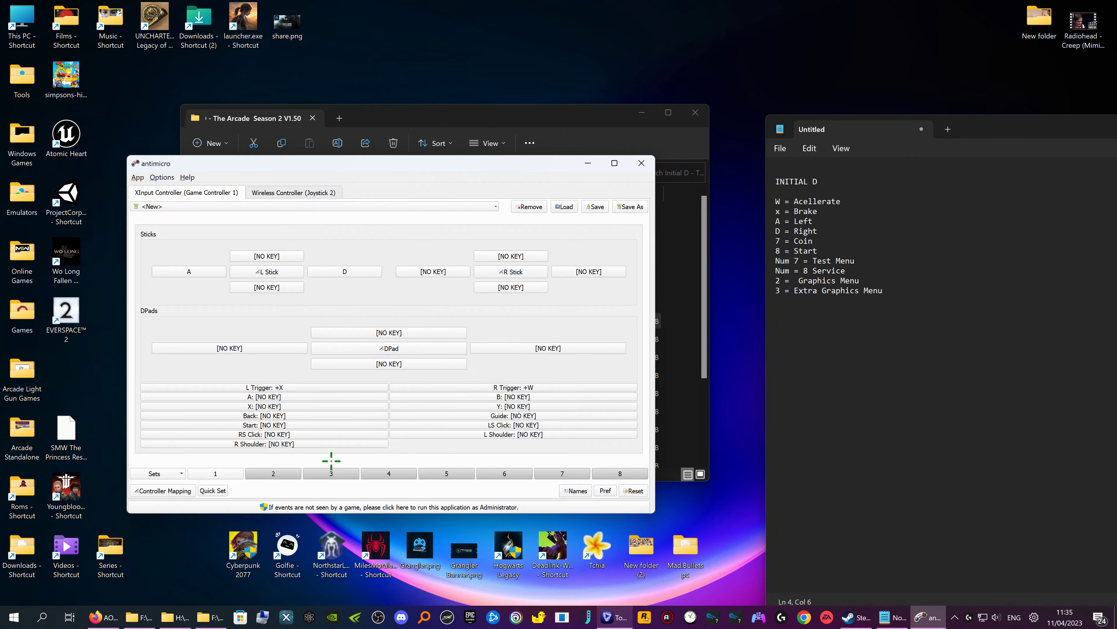
left_click(263, 415)
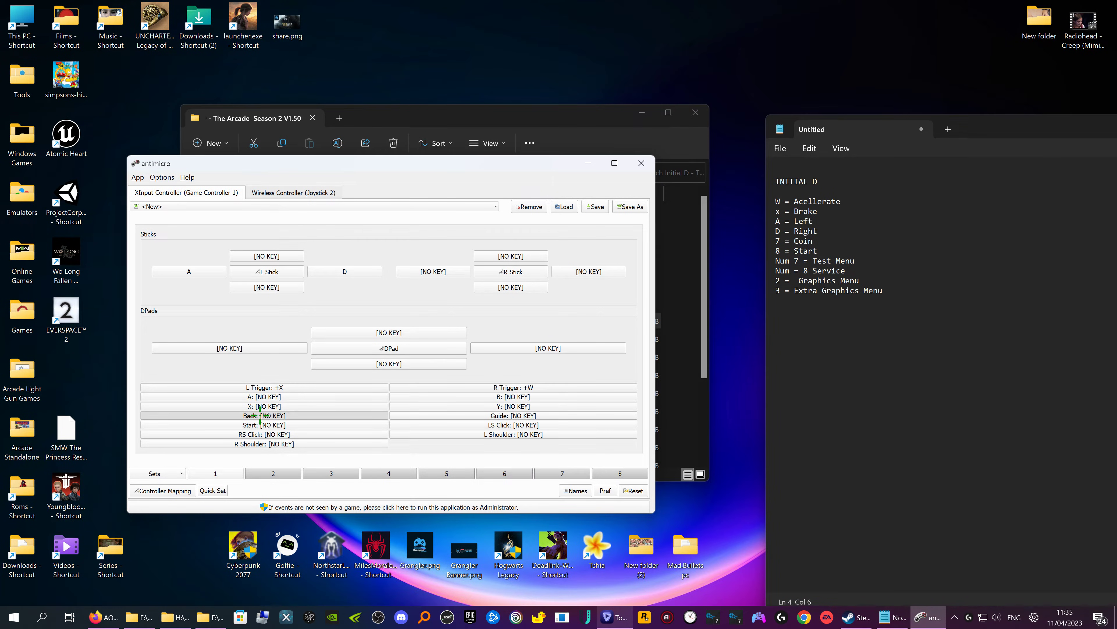
Step: Assign 7 to the Back button for coin and 8 to the Start button
left_click(264, 416)
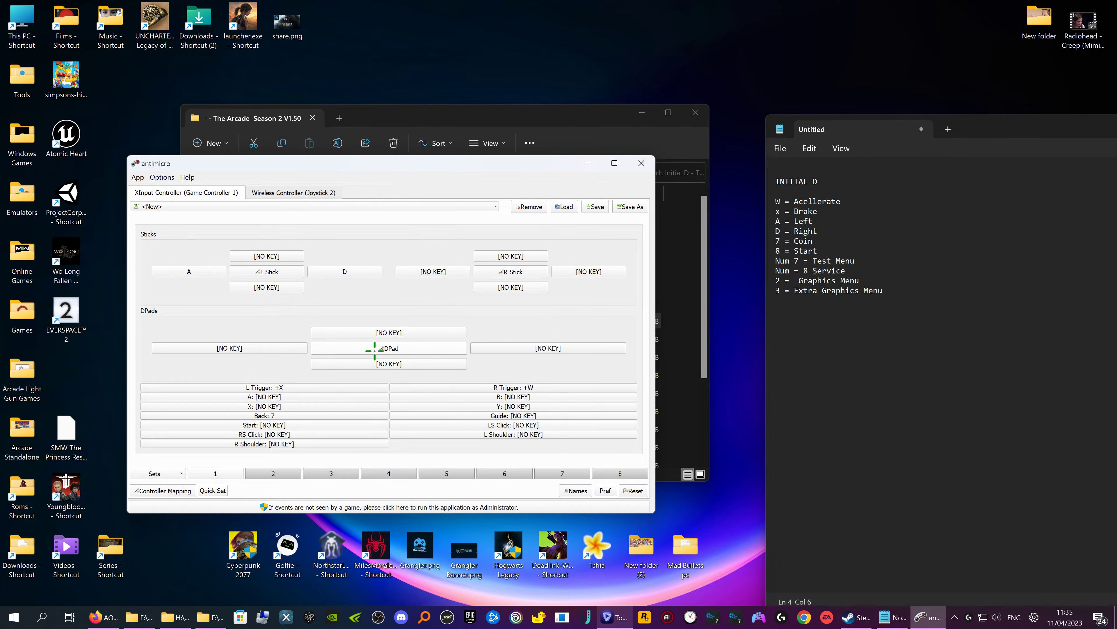
mouse_move(380, 431)
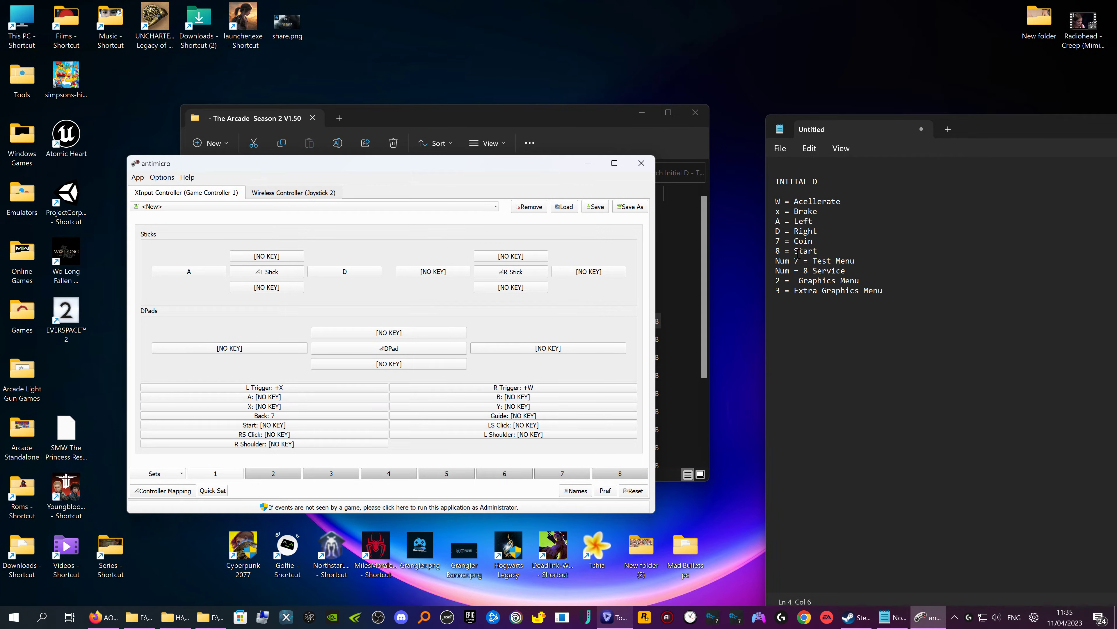
mouse_move(380, 457)
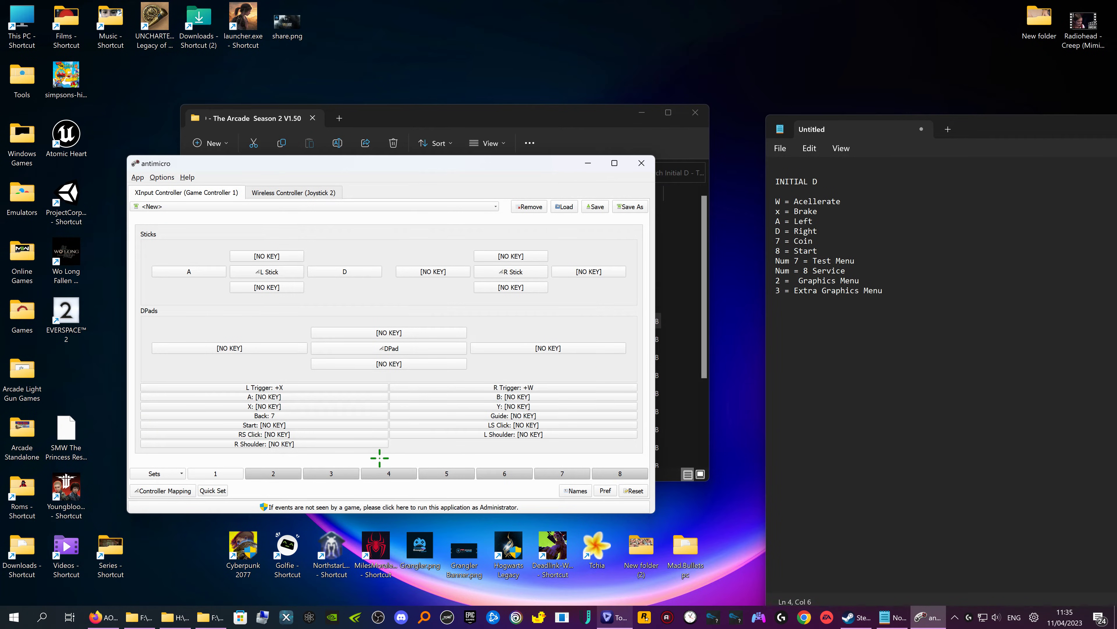
left_click(263, 425)
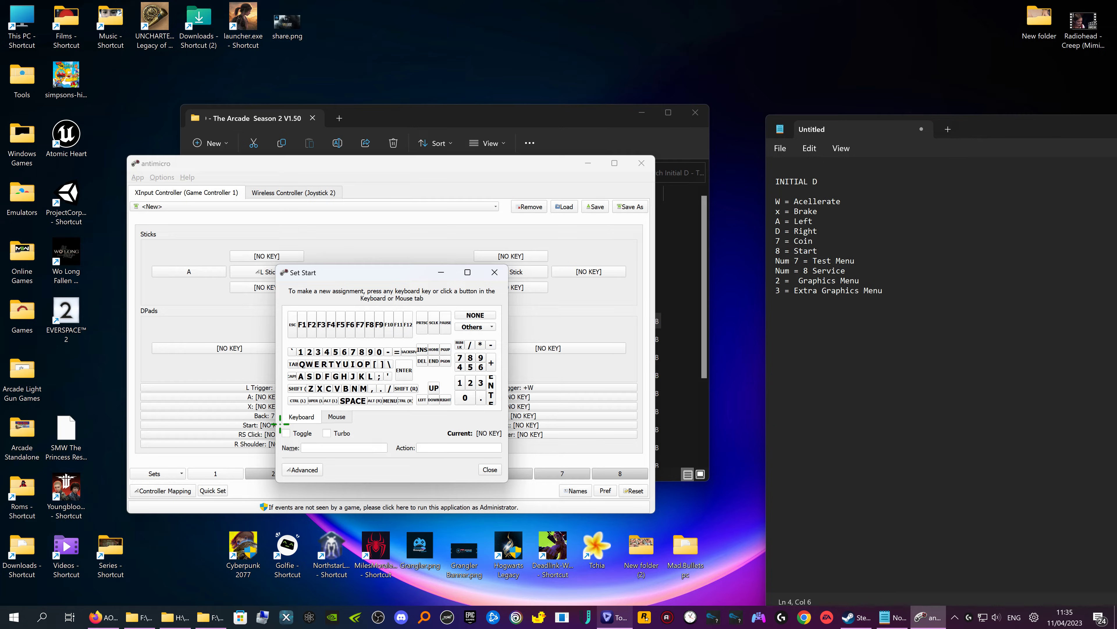
left_click(490, 469)
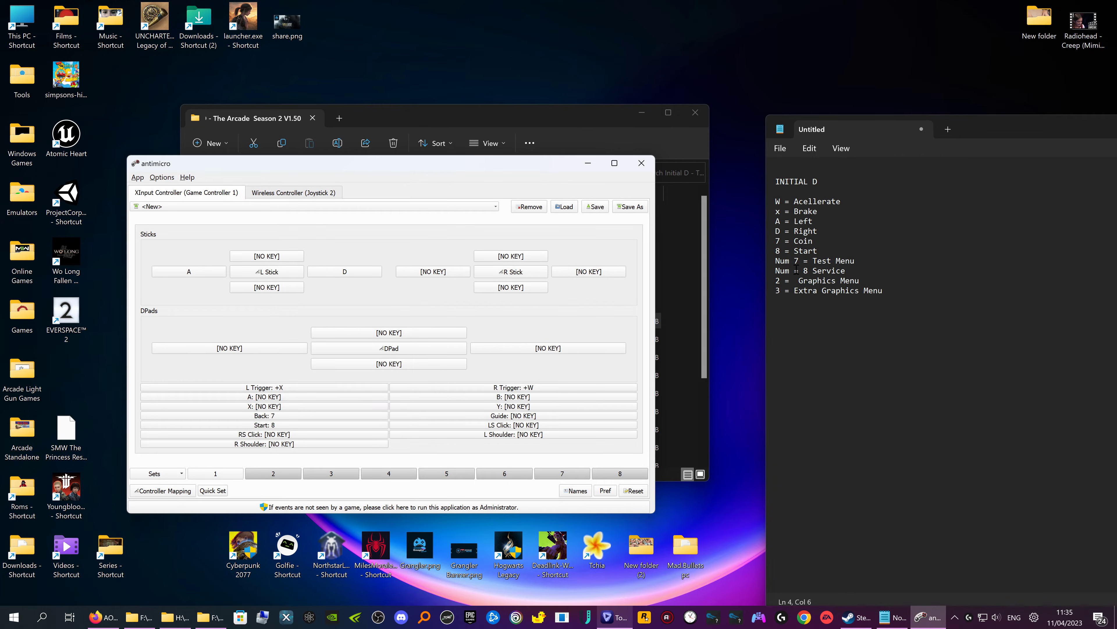
mouse_move(727, 273)
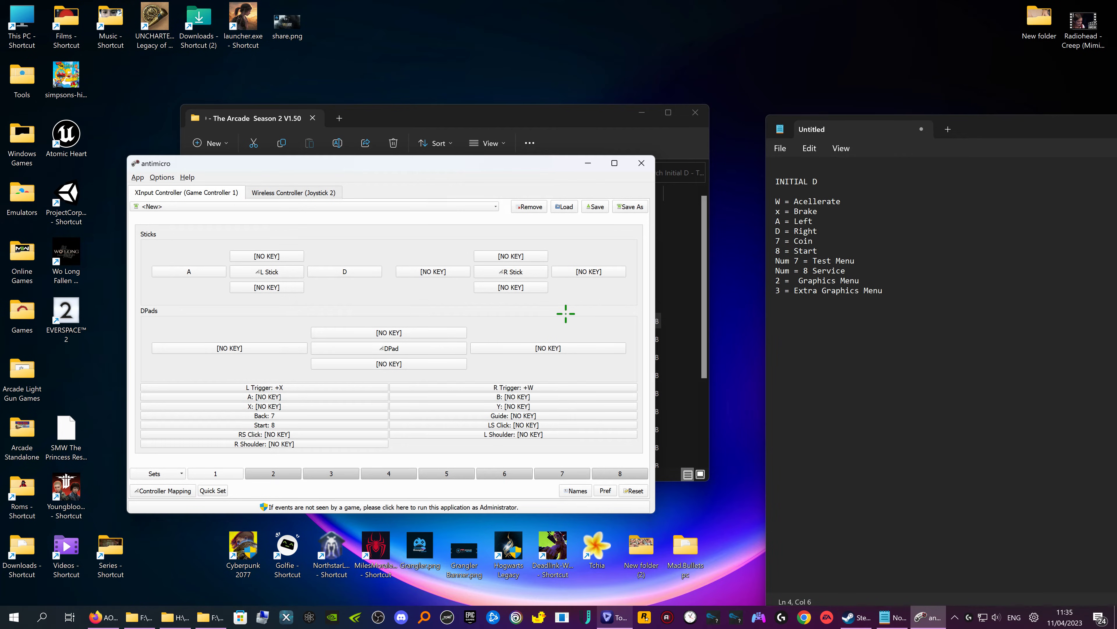
mouse_move(356, 322)
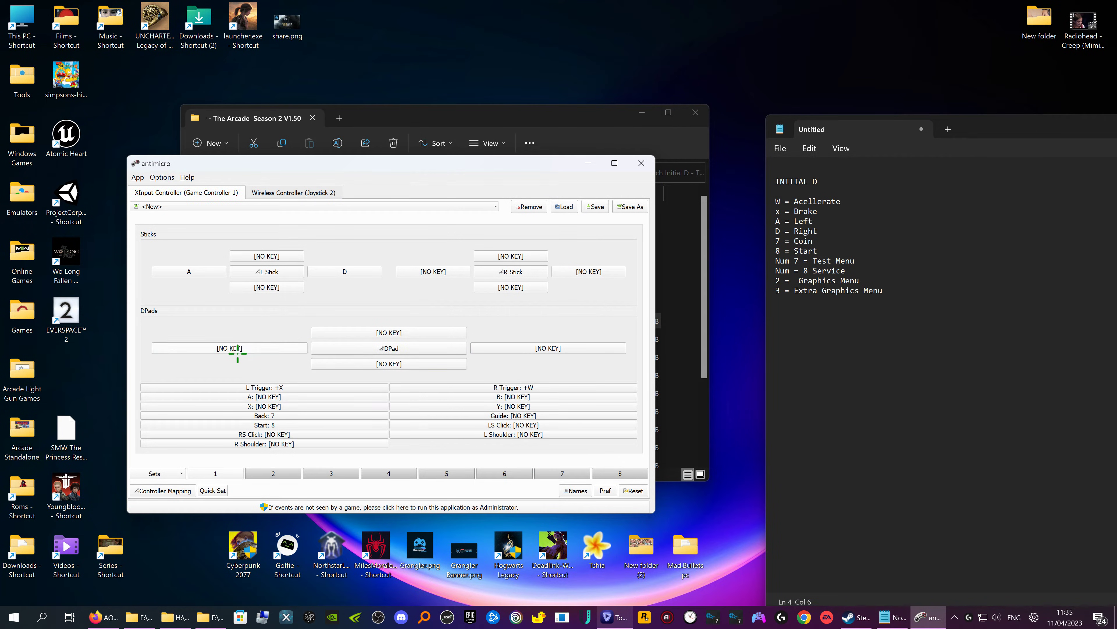
Step: Assign D-pad left a key, then correct it to numpad 7 for Test Menu
left_click(229, 348)
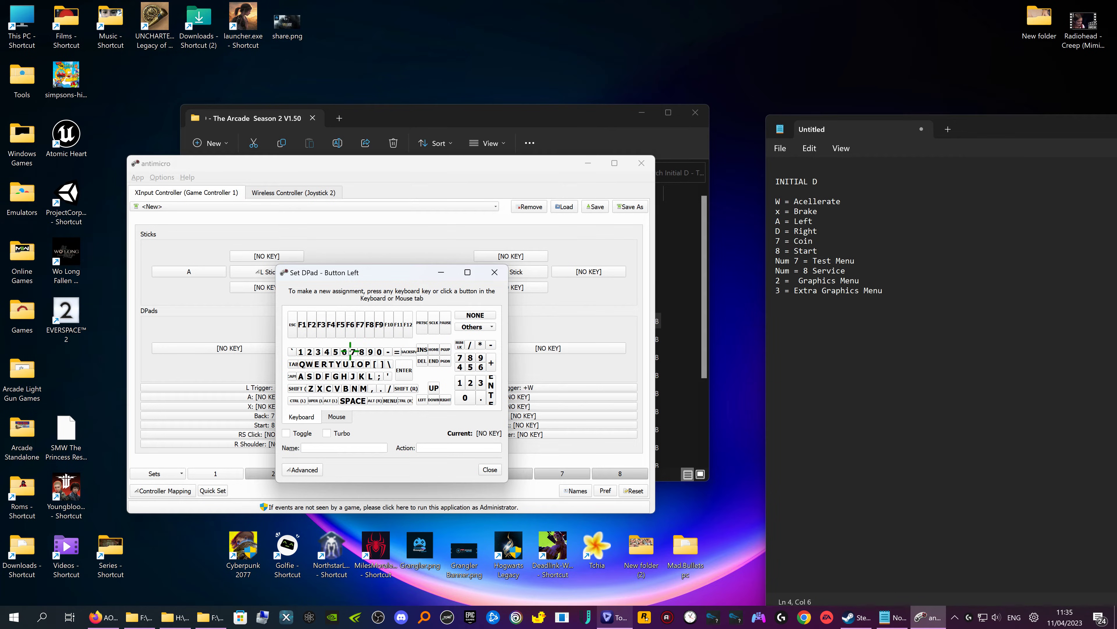
left_click(489, 469)
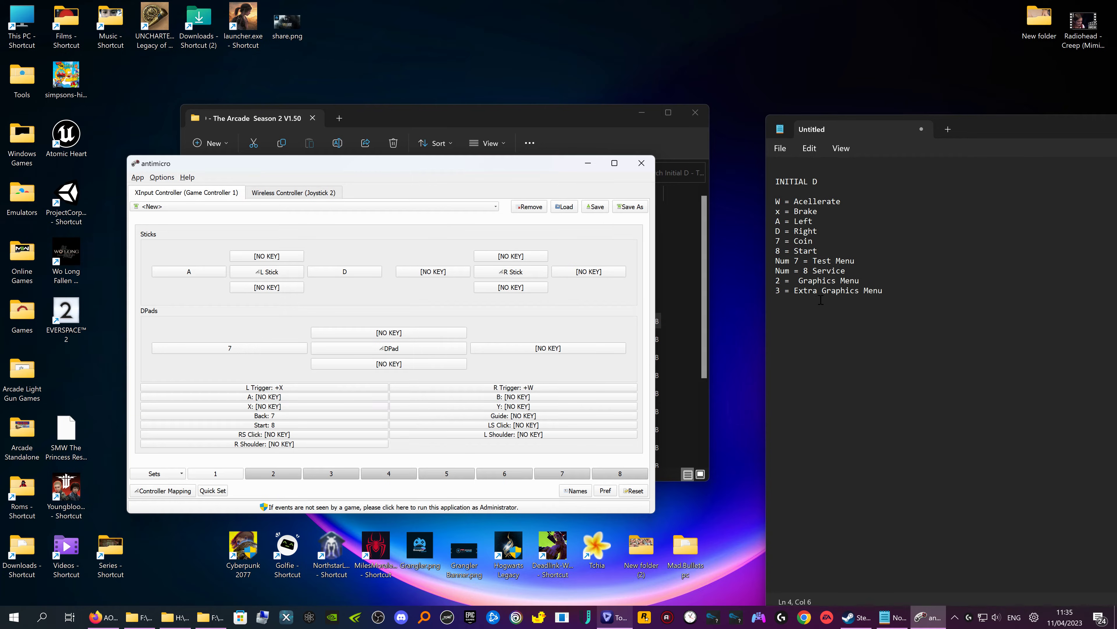
mouse_move(468, 352)
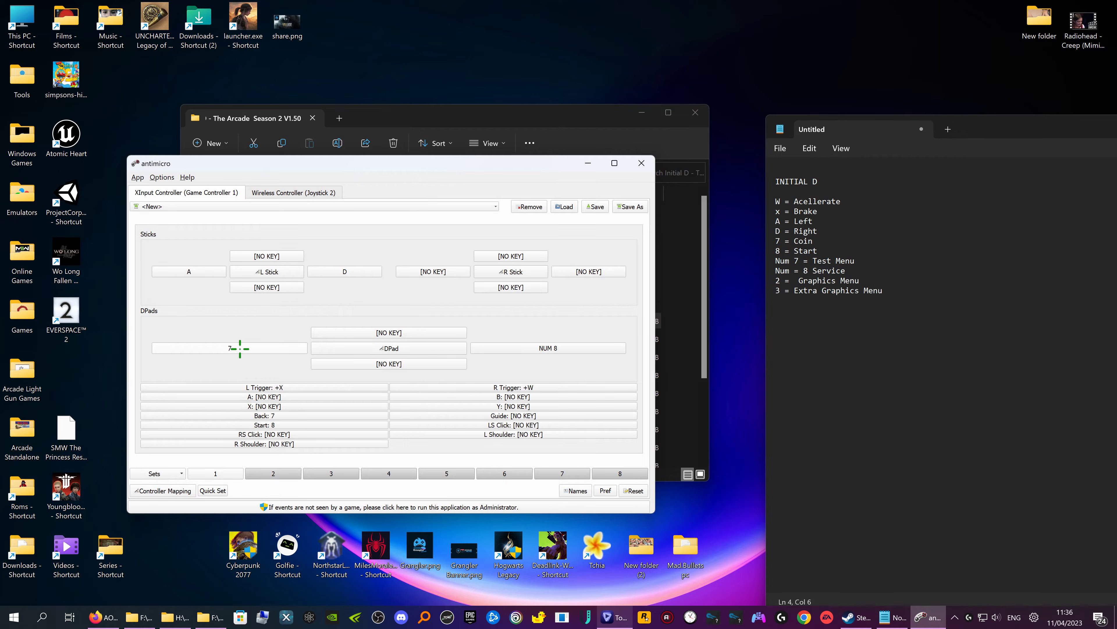
left_click(229, 348)
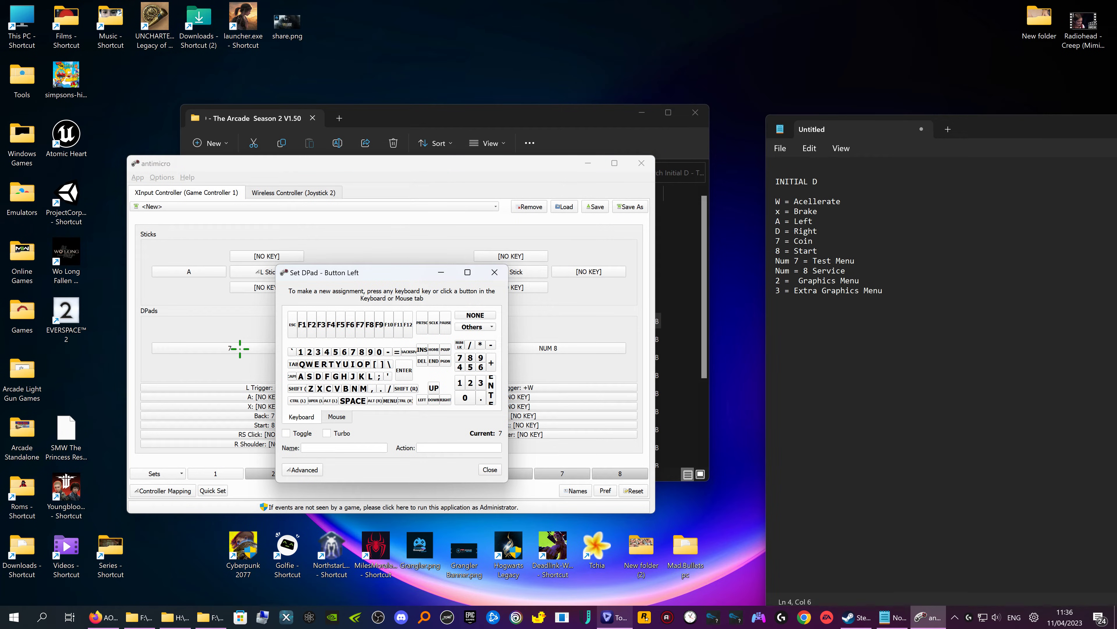
left_click(489, 469)
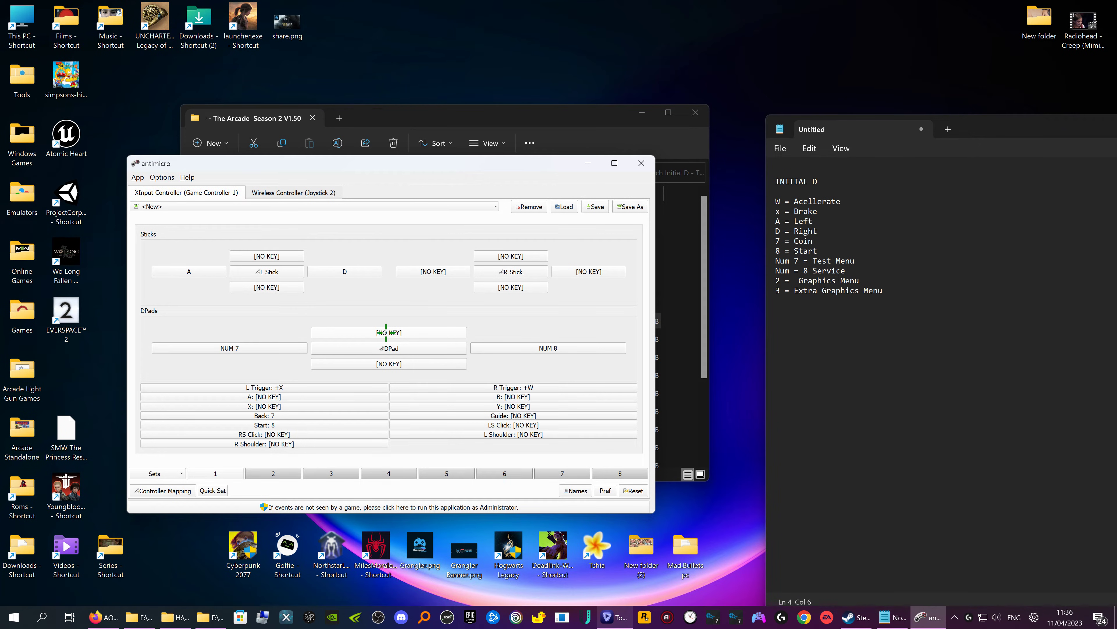
left_click(388, 333)
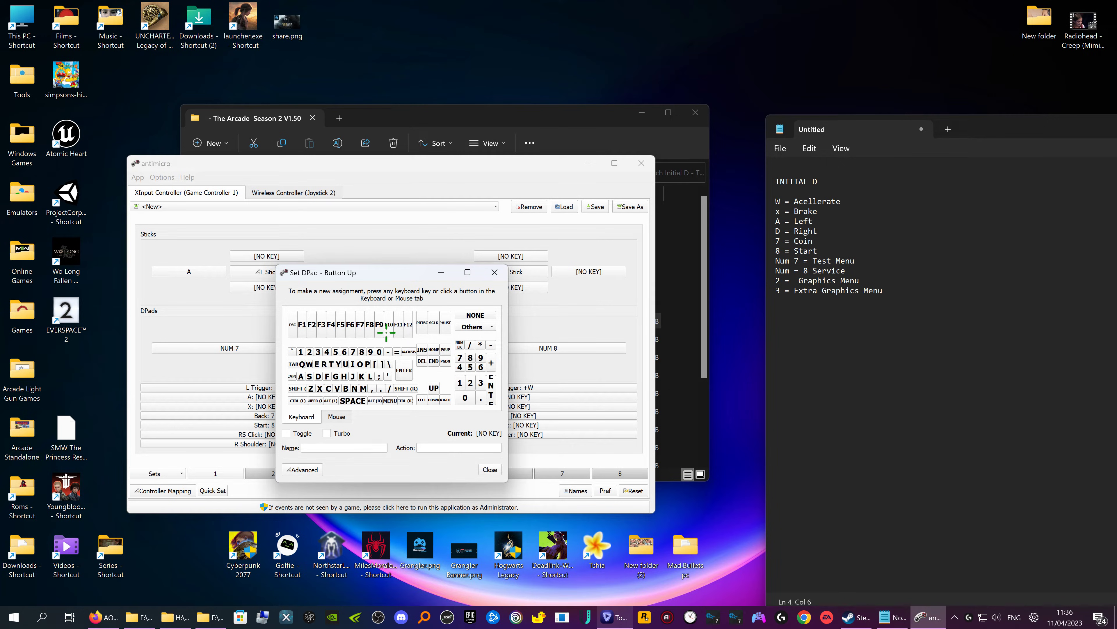
left_click(489, 469)
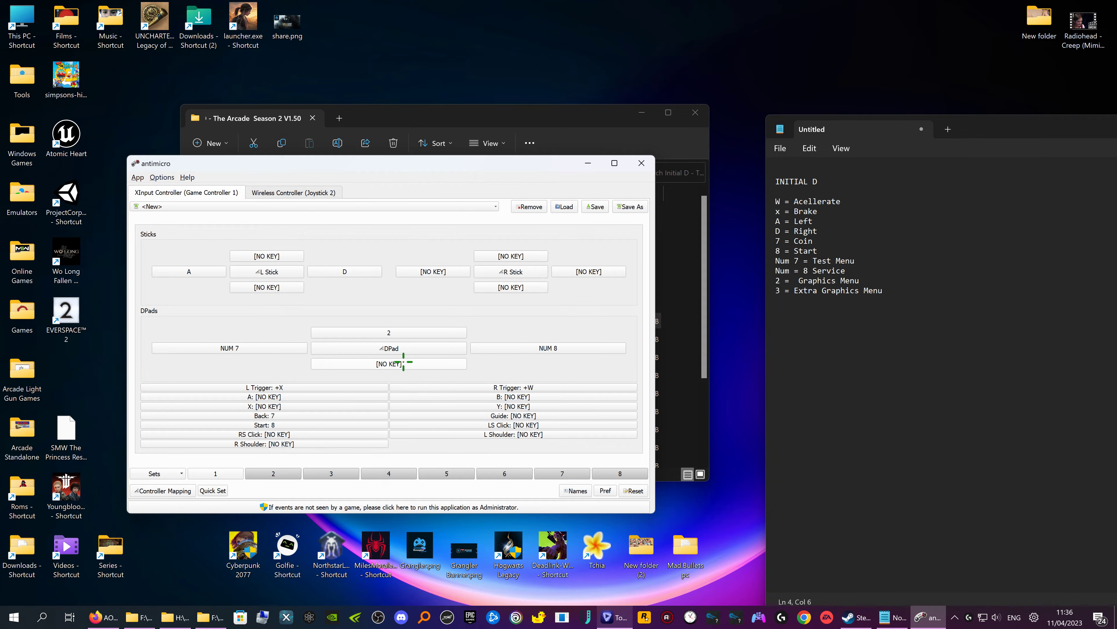
left_click(388, 363)
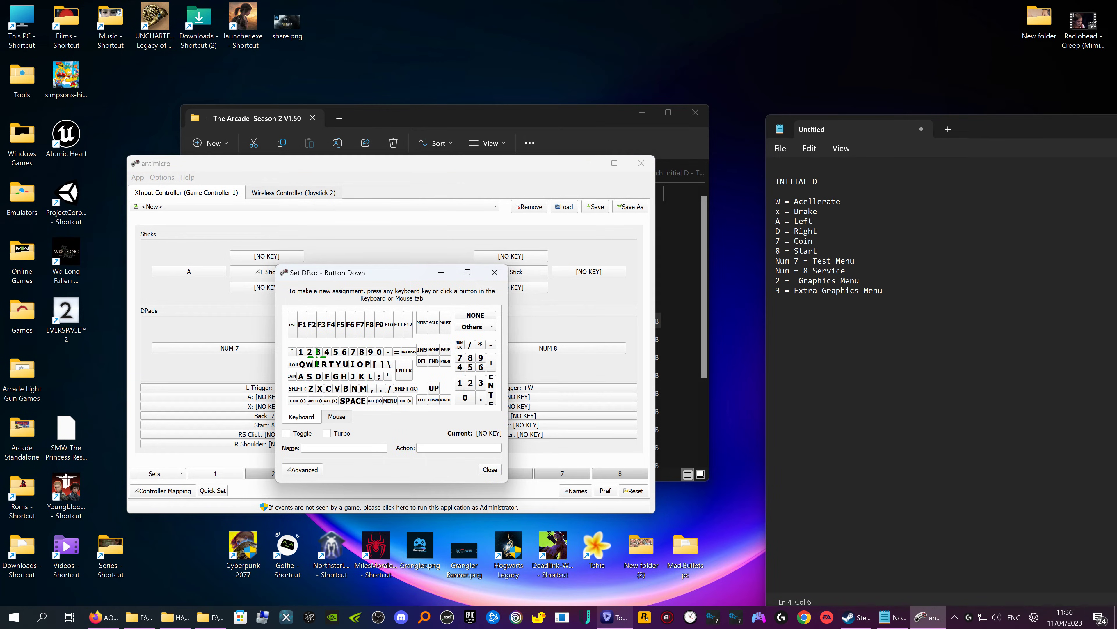
left_click(490, 470)
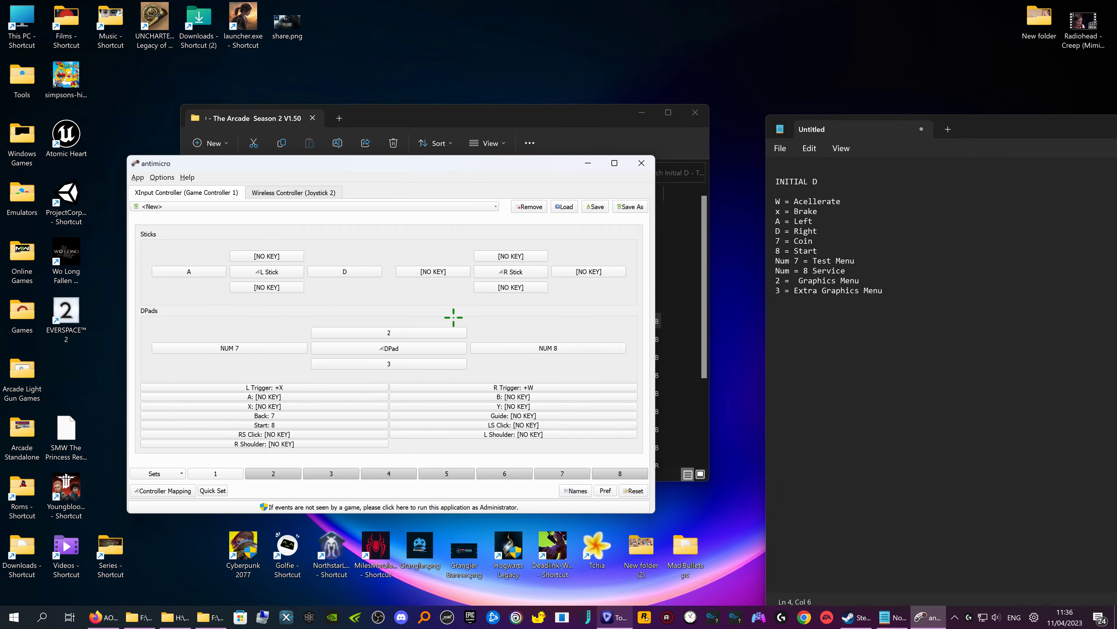
mouse_move(397, 298)
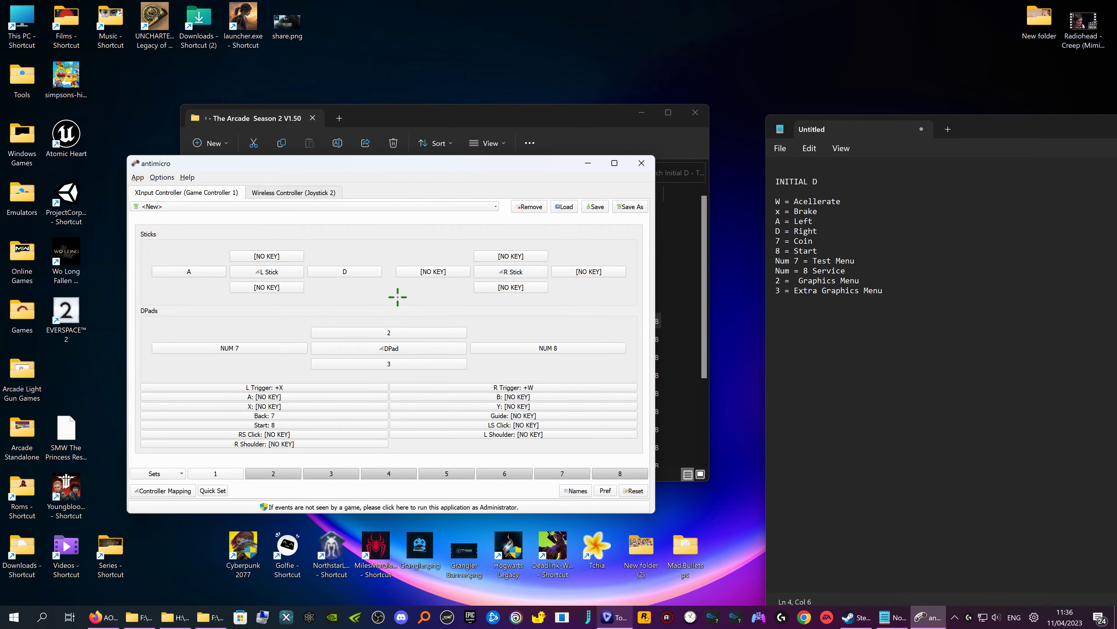
mouse_move(540, 242)
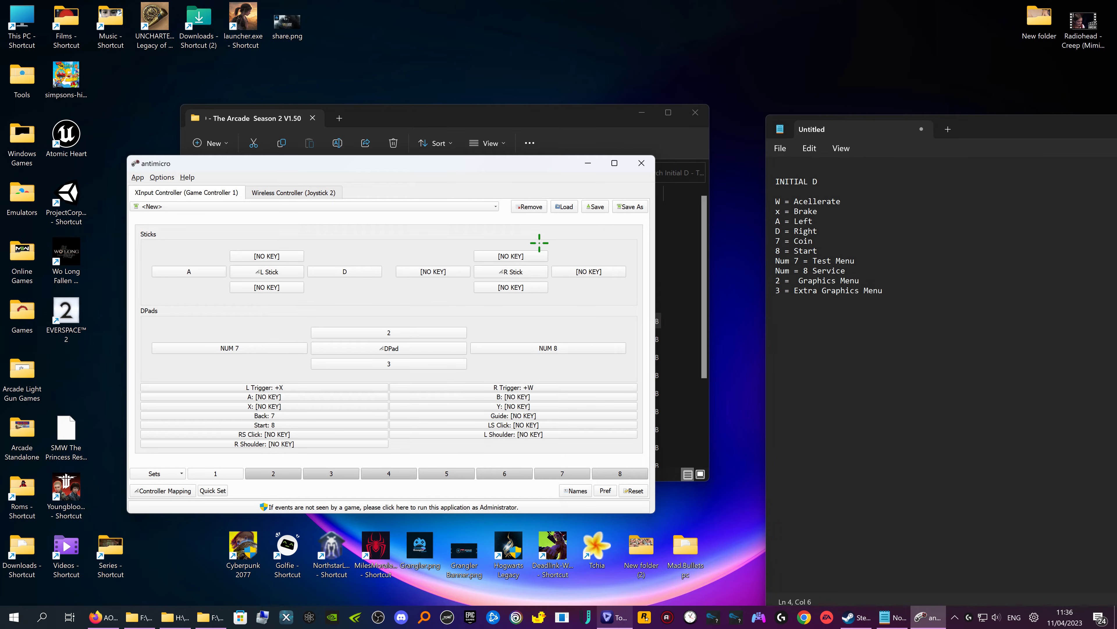
mouse_move(643, 197)
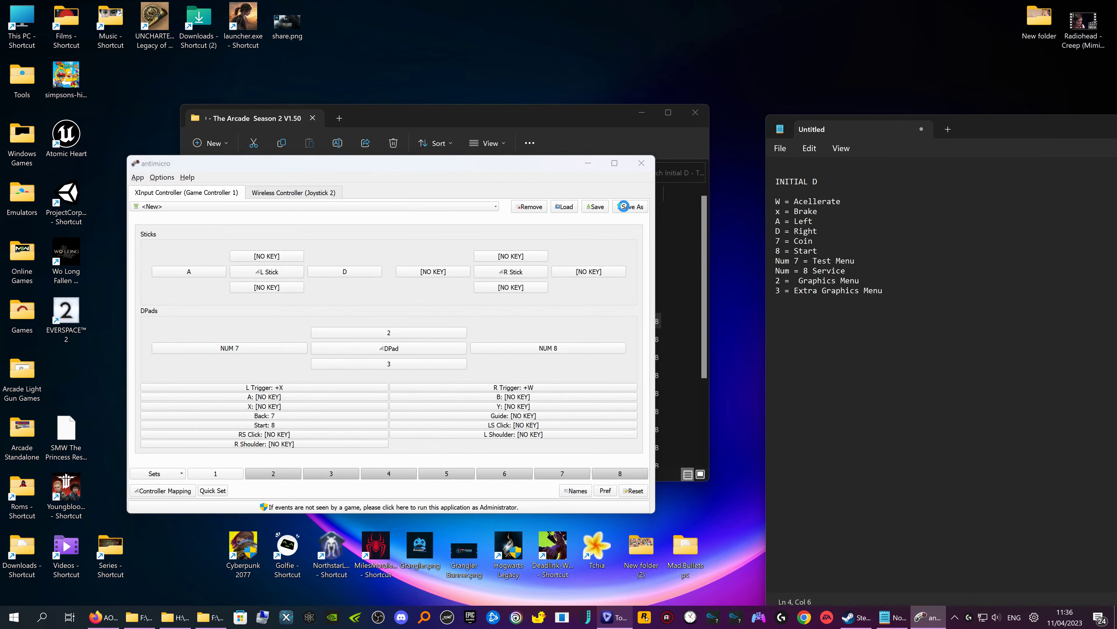
Step: Save the mapping as a new profile named 'Initial d arcade stage 2'
left_click(630, 206)
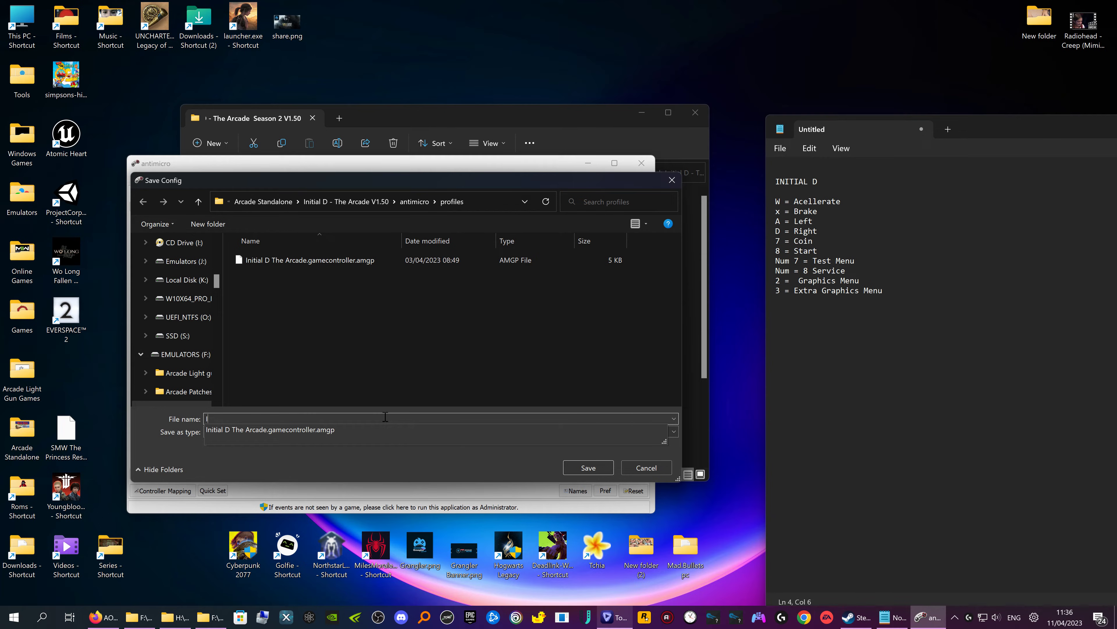
type("Initial d")
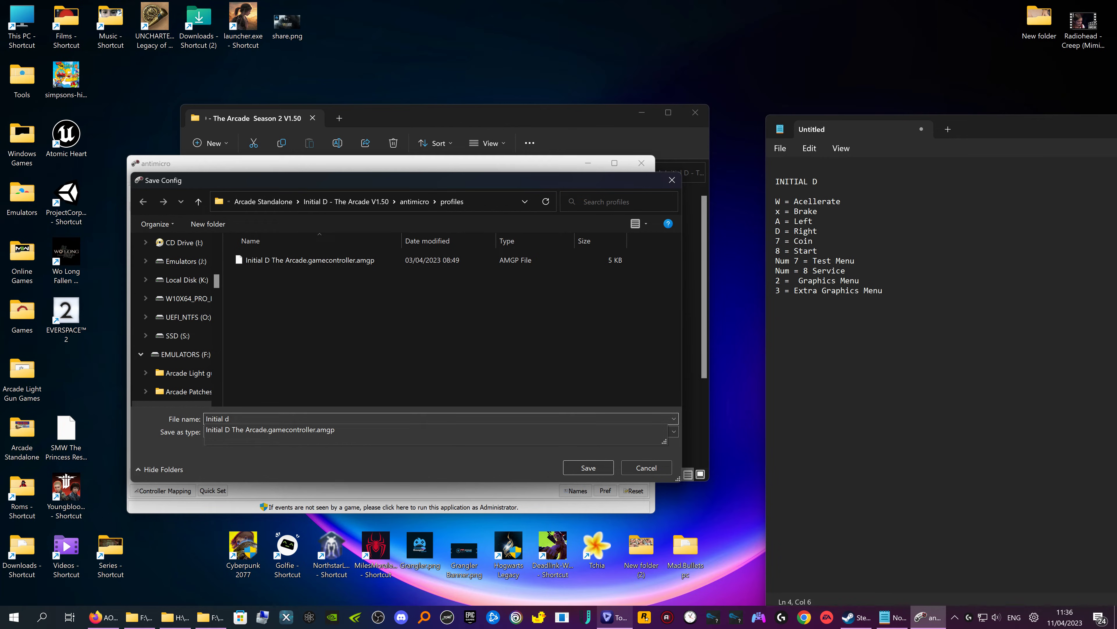
type("arcade stage 2")
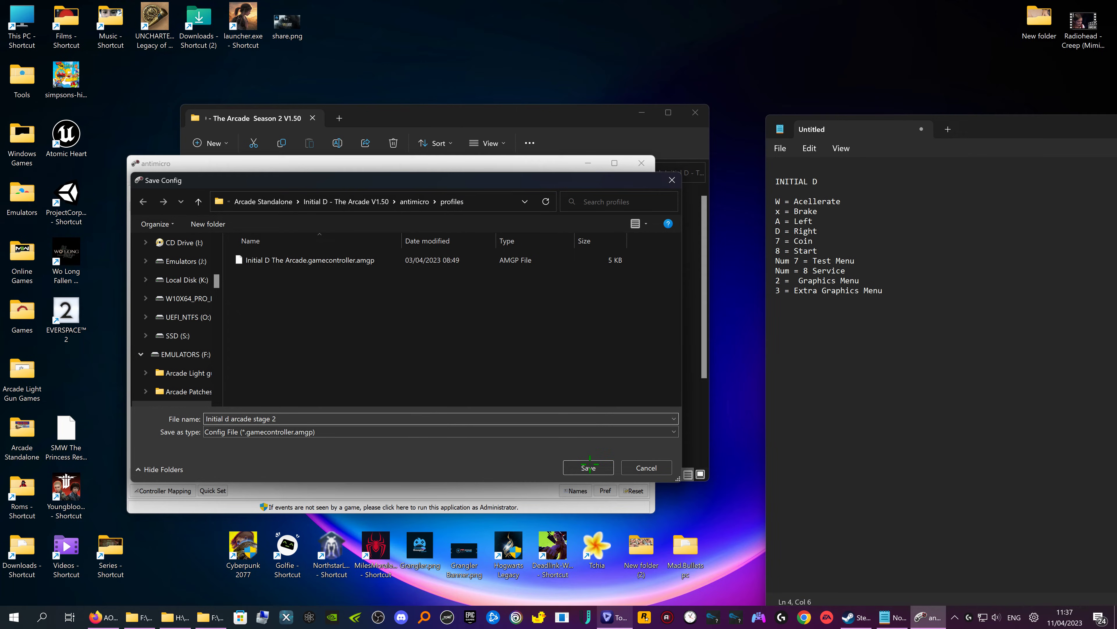
left_click(587, 466)
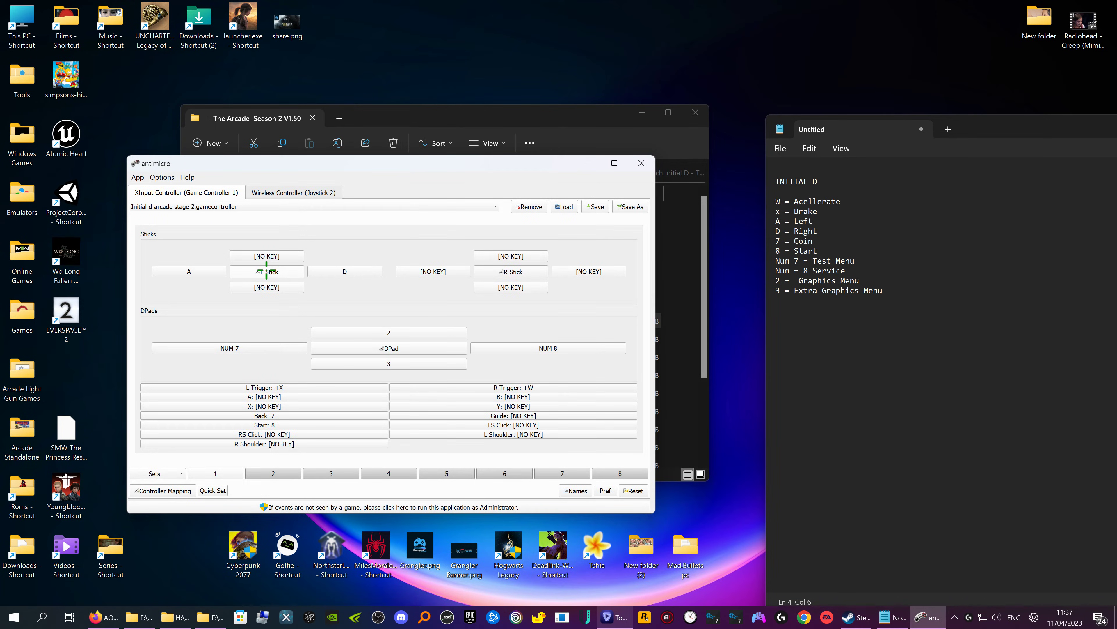
mouse_move(472, 244)
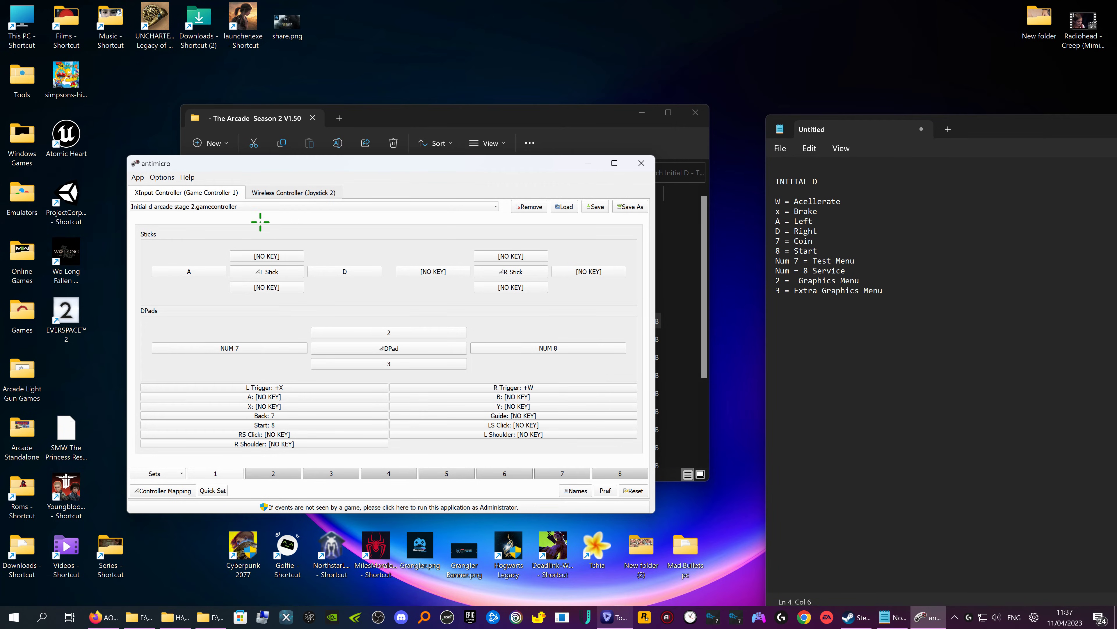
mouse_move(644, 169)
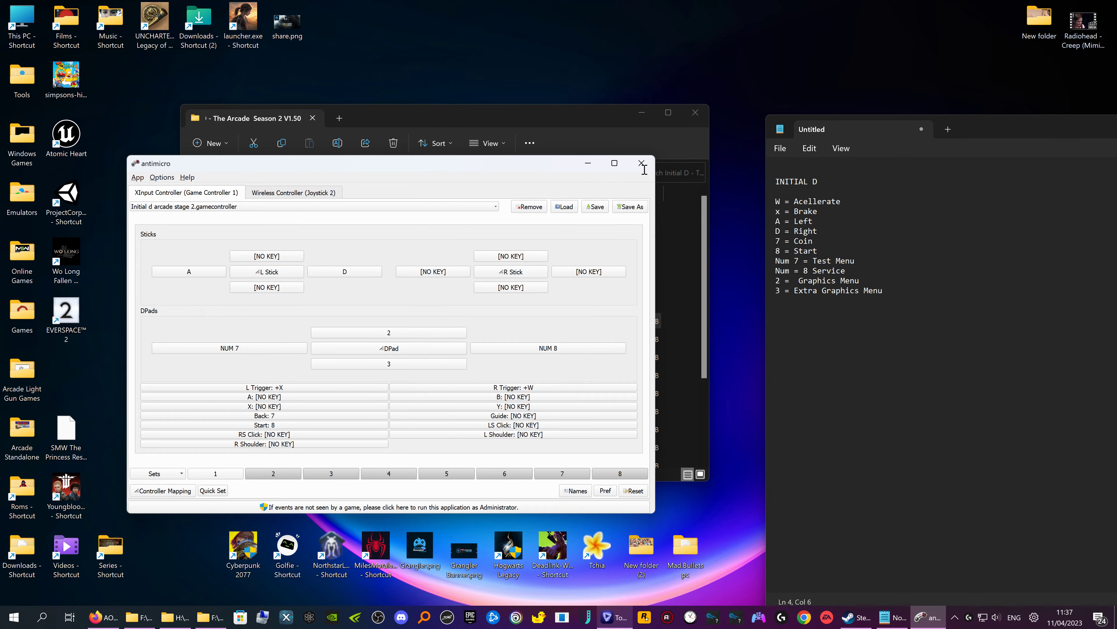
Step: Relaunch AntiMicro and load the saved 'Initial d arcade stage 2' profile
left_click(642, 163)
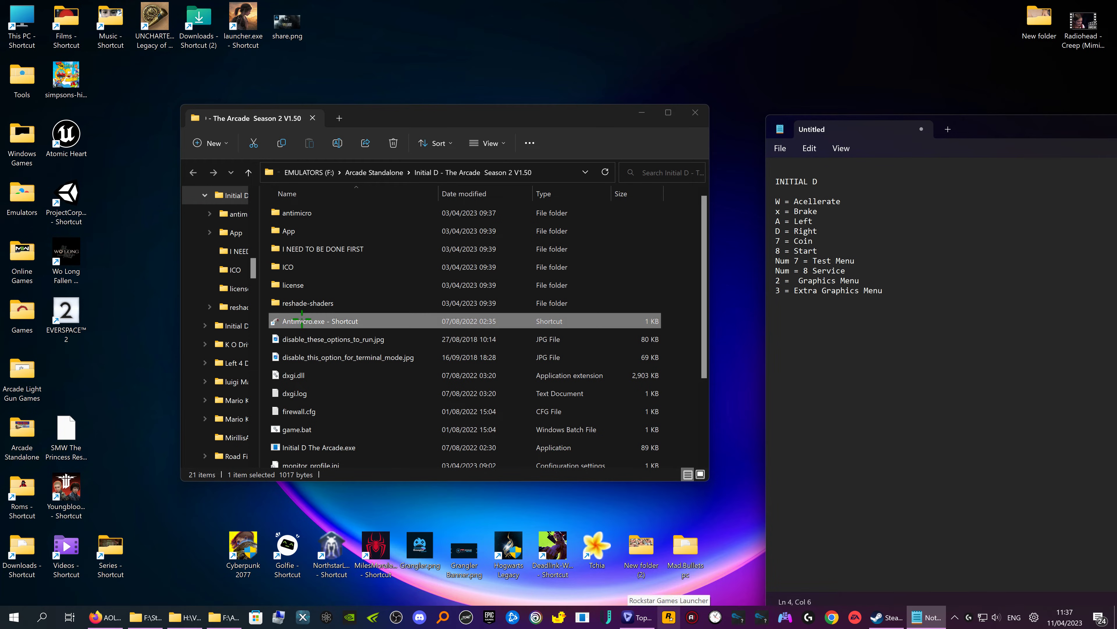
double_click(320, 320)
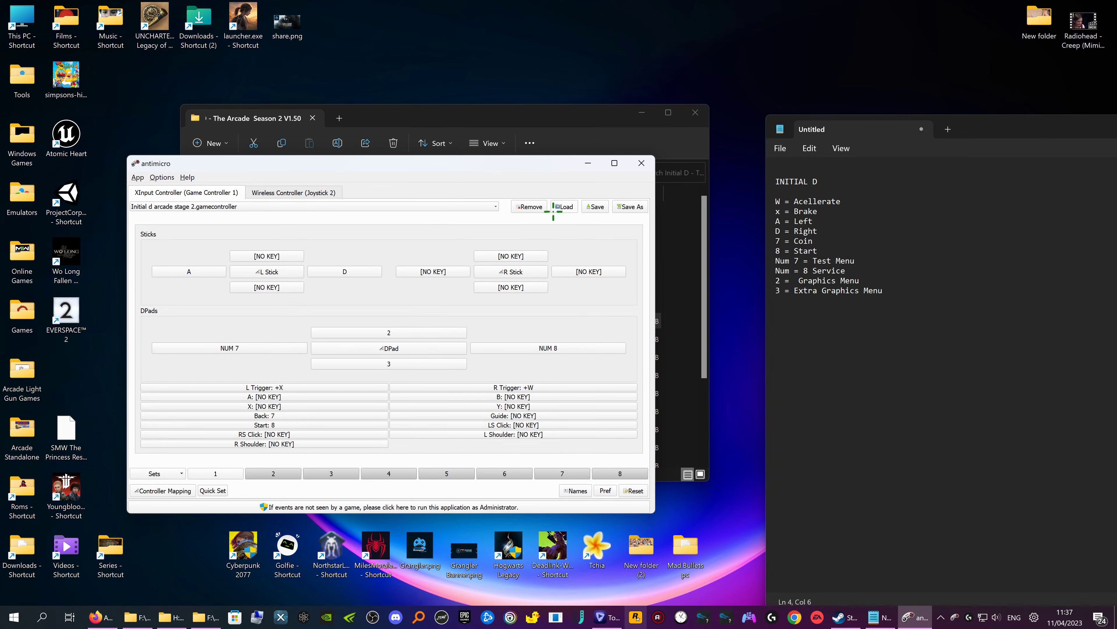
left_click(563, 206)
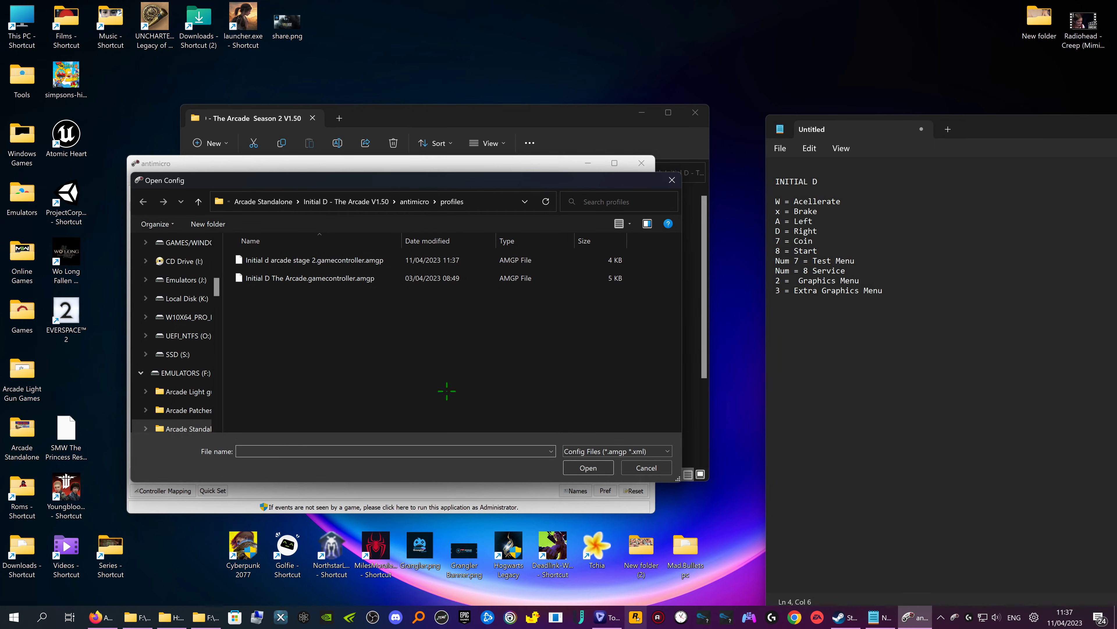
left_click(307, 278)
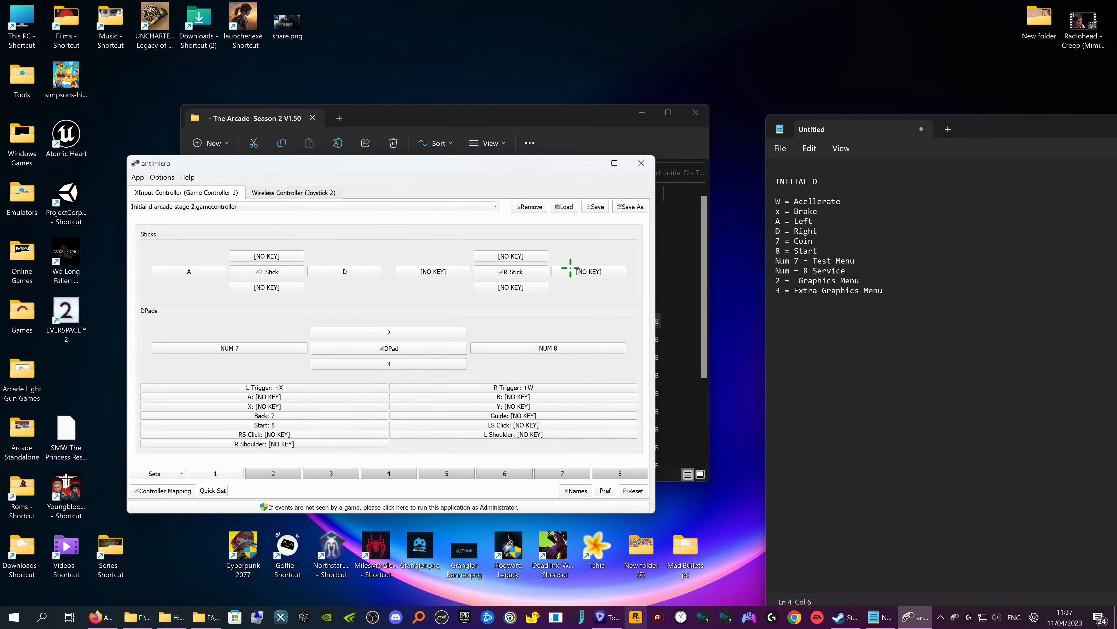
mouse_move(397, 241)
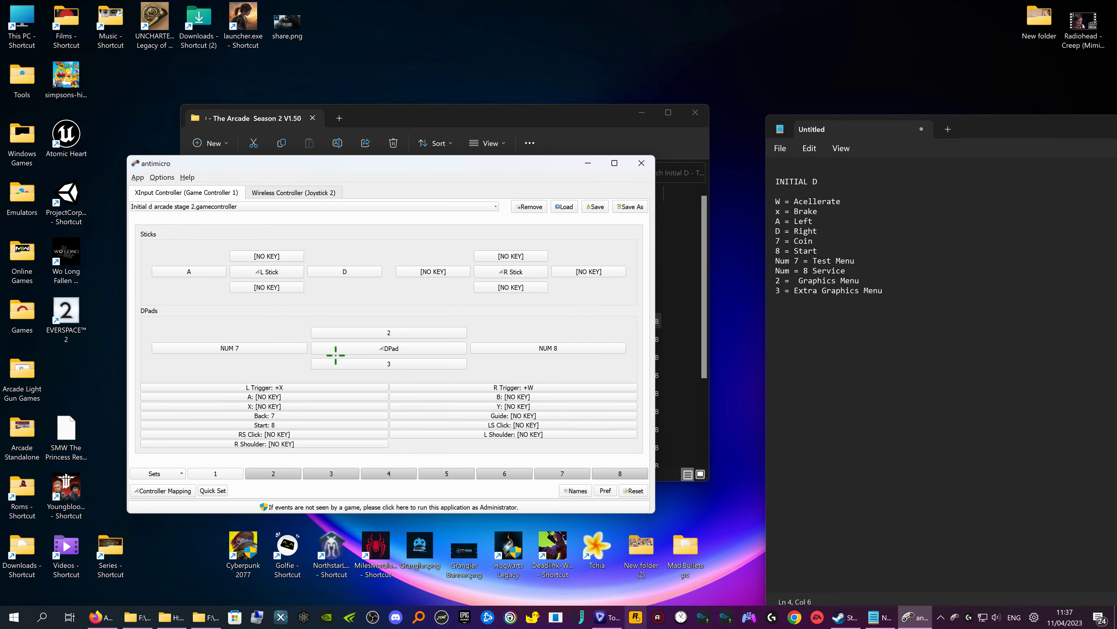
mouse_move(533, 329)
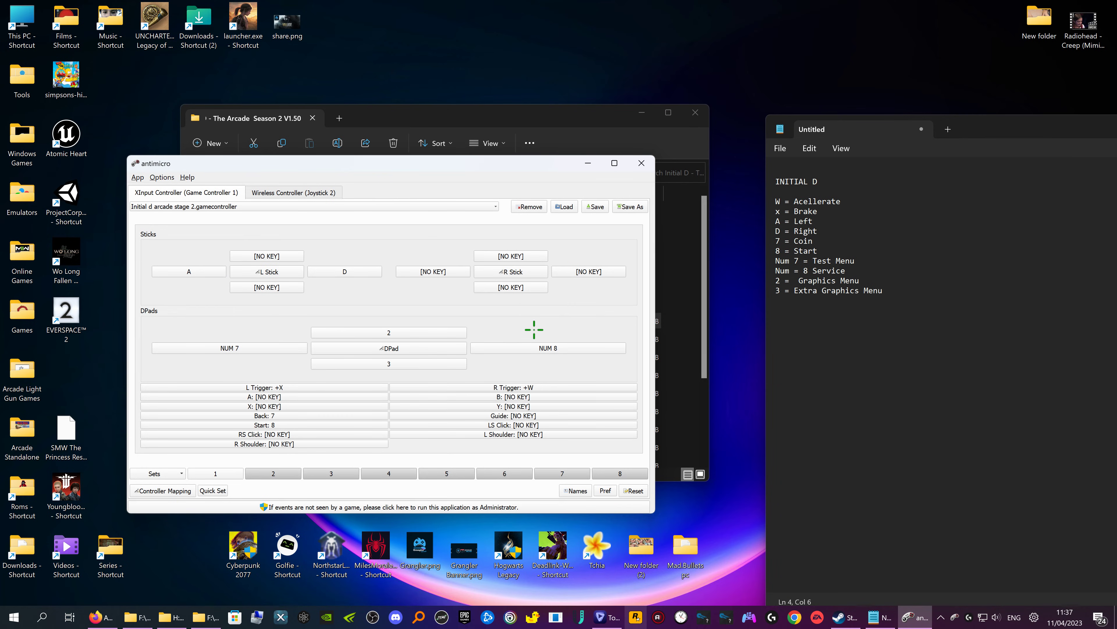
mouse_move(519, 356)
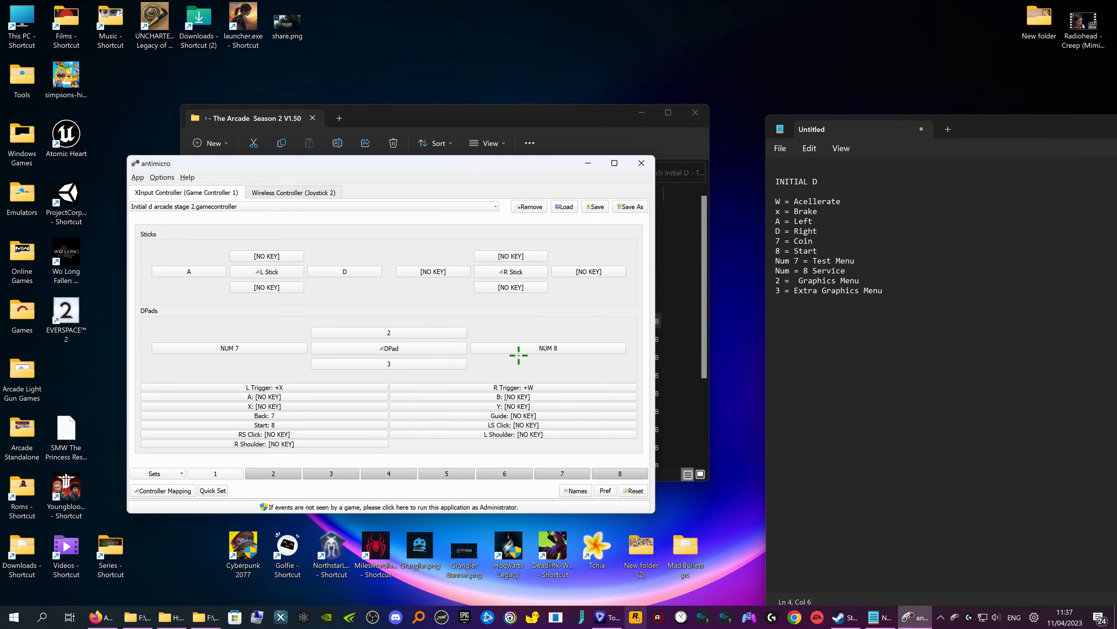
Step: Close AntiMicro after confirming the reloaded stick and D-pad mappings
left_click(640, 162)
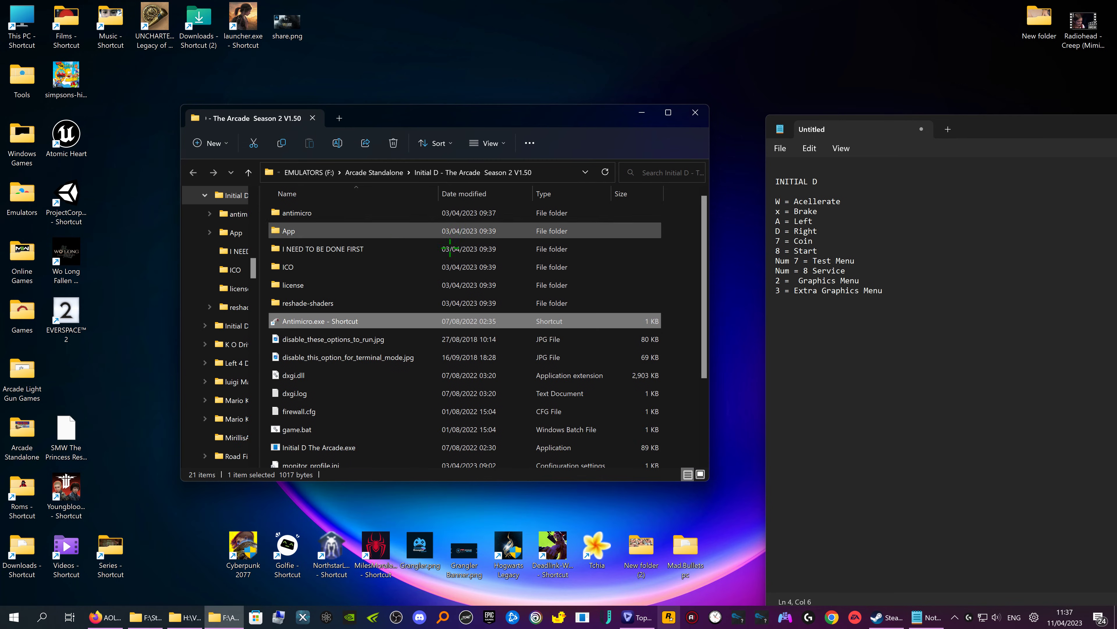
right_click(320, 320)
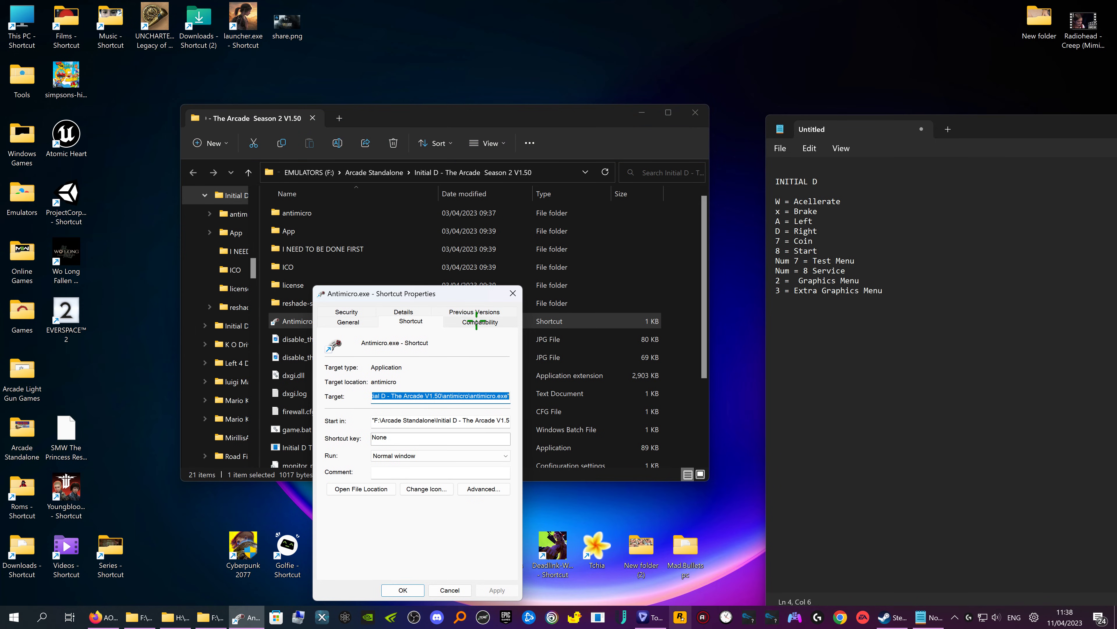
left_click(479, 321)
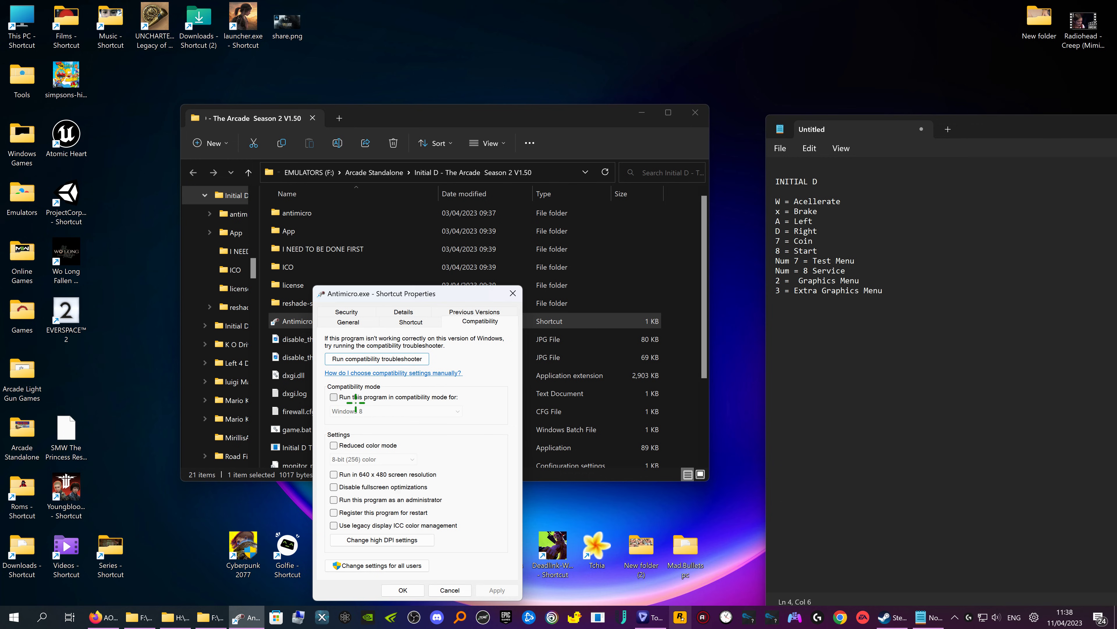
left_click(334, 499)
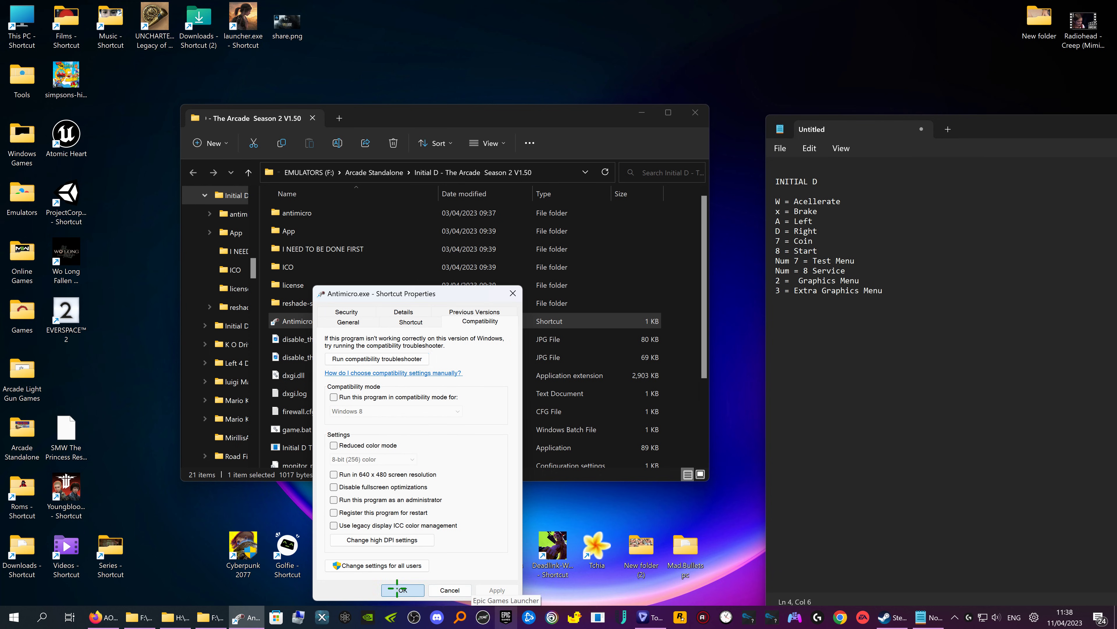
left_click(402, 590)
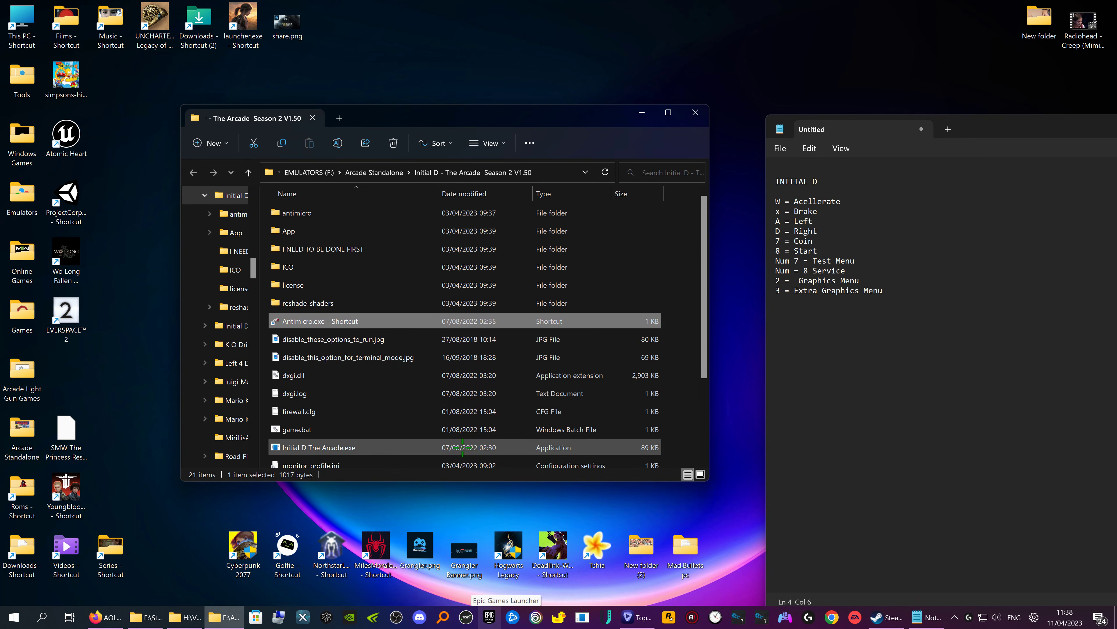